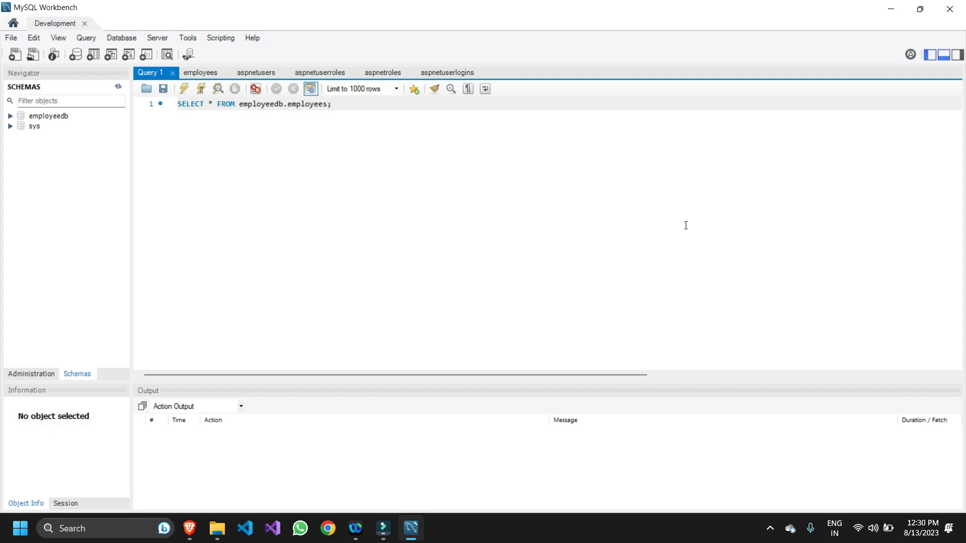
Step: Expand the employeedb schema in the Navigator to list employees and the other tables
click(331, 104)
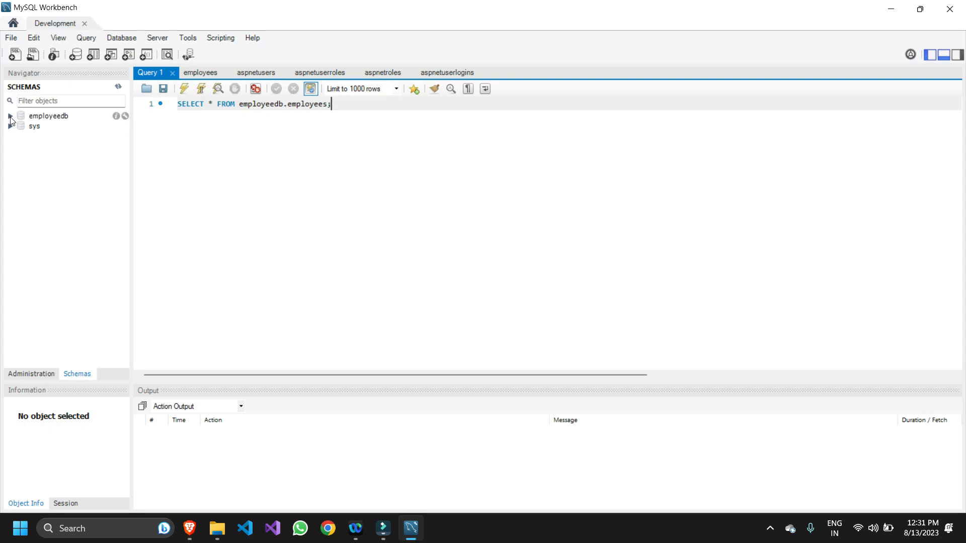
click(11, 116)
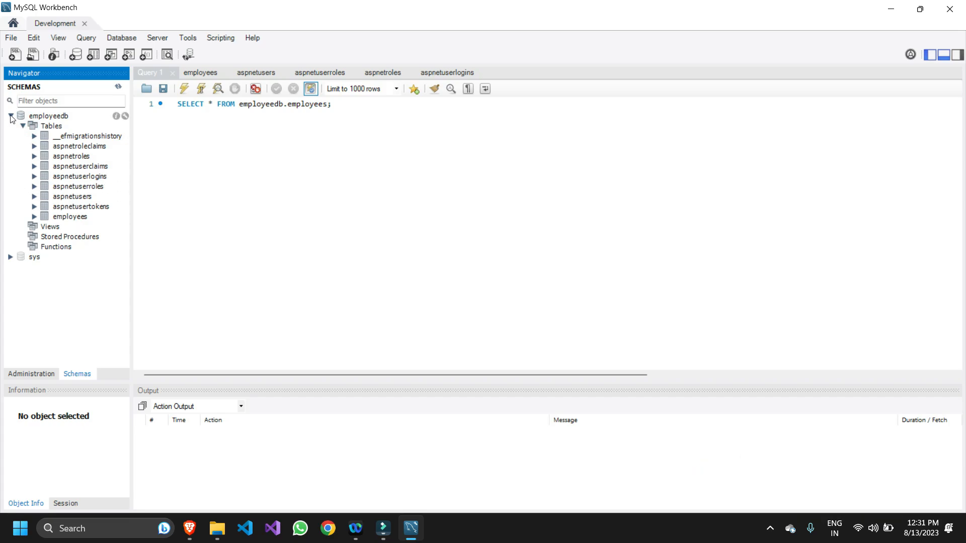
click(11, 115)
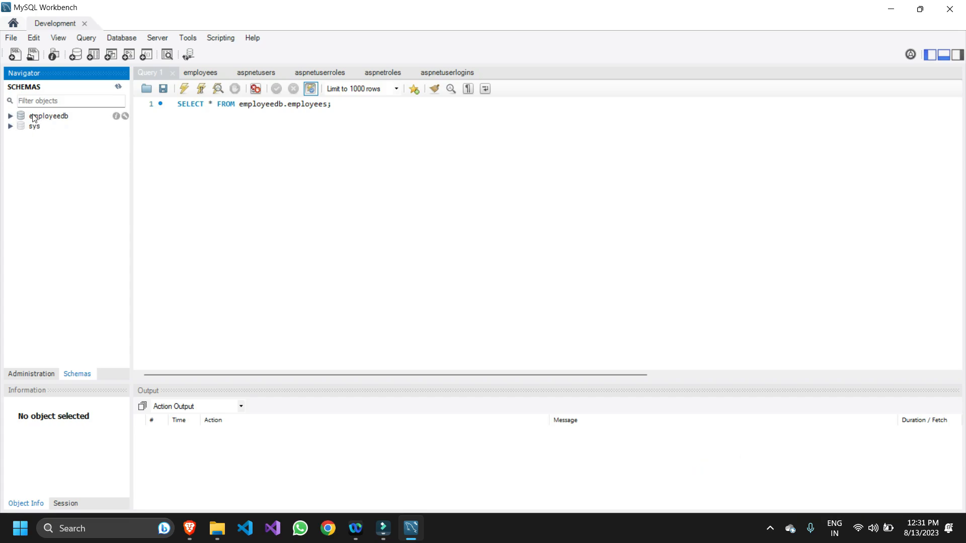
click(10, 115)
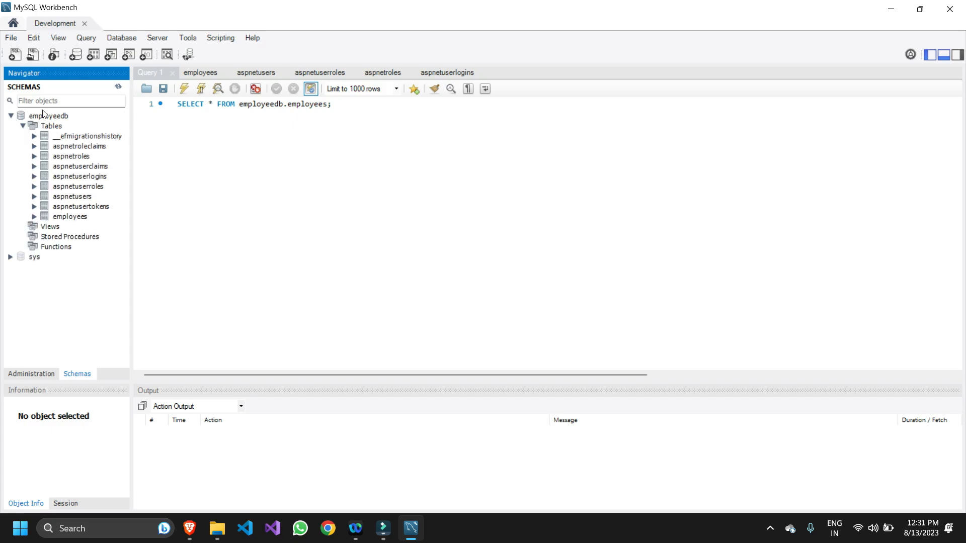
mouse_move(70, 216)
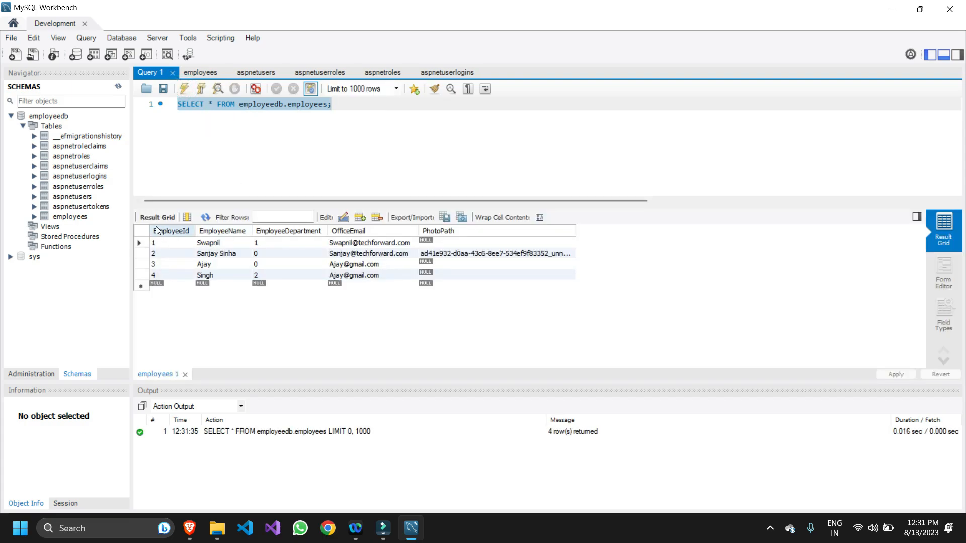
mouse_move(533, 310)
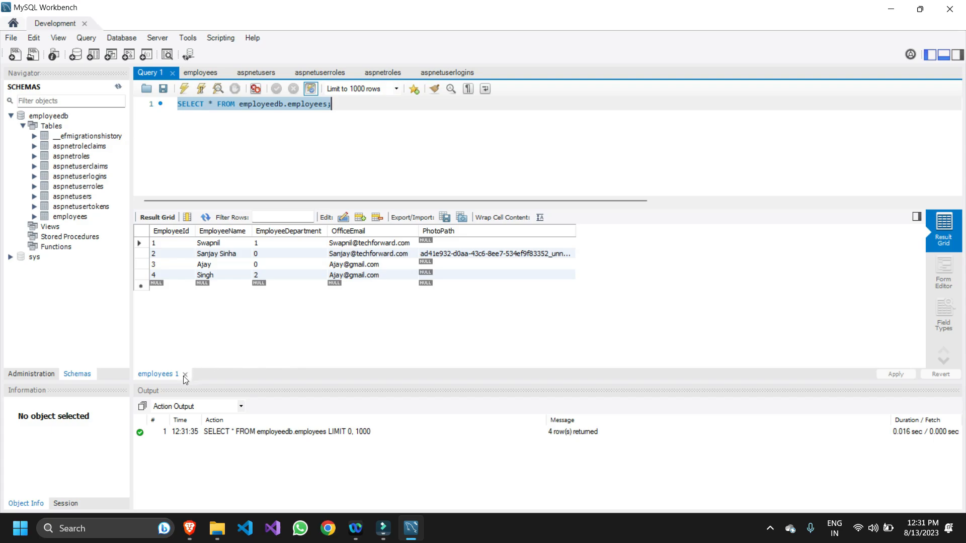
Step: Close the 'employees 1' result tab and open the employees table's context menu
click(186, 374)
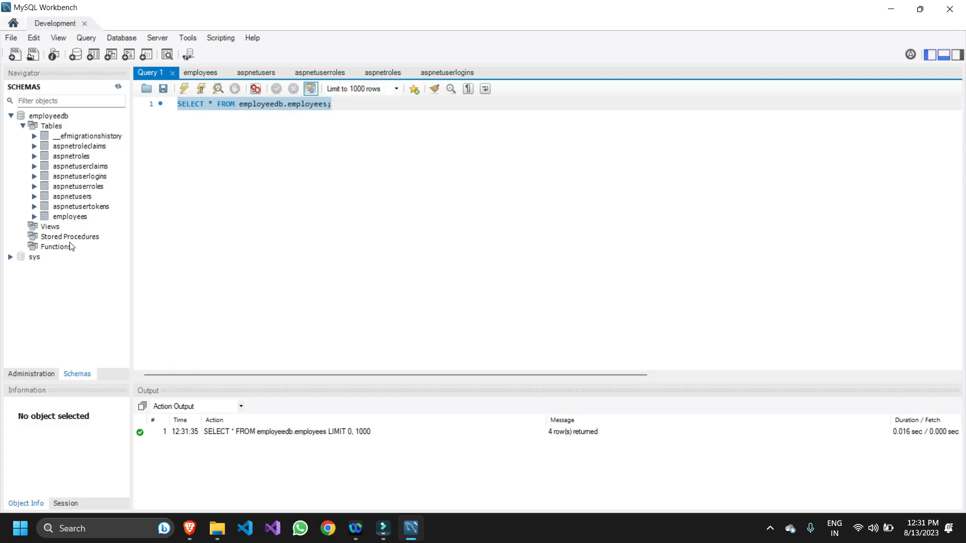
mouse_move(65, 151)
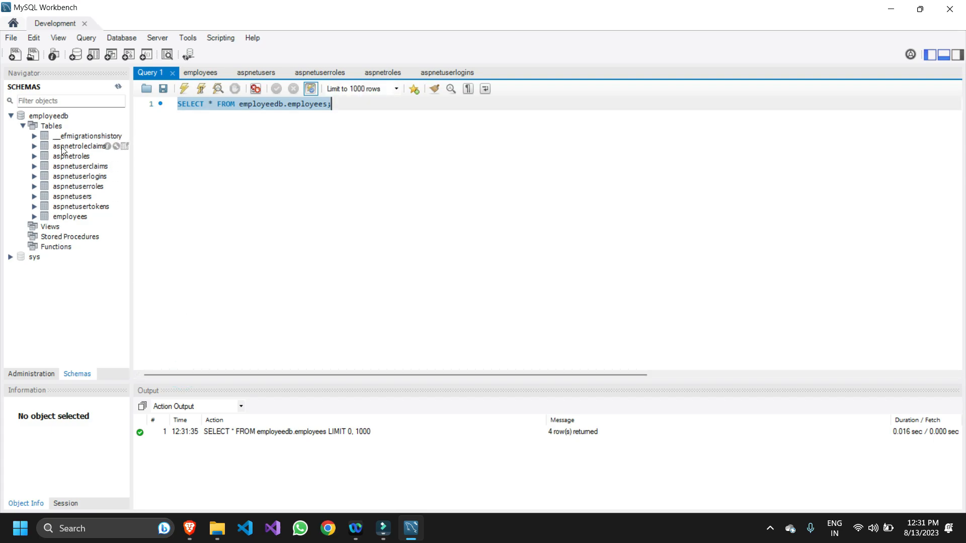
mouse_move(71, 217)
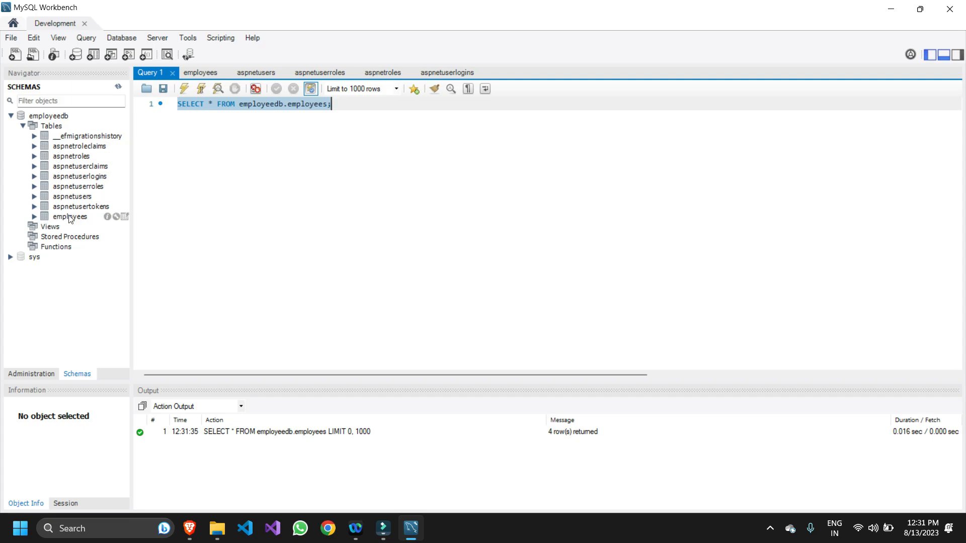
click(70, 217)
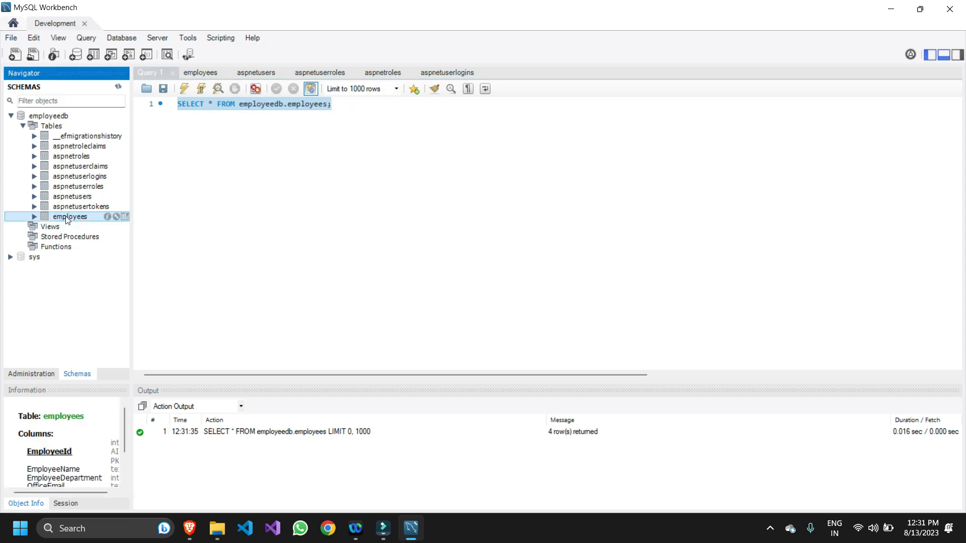
right_click(70, 216)
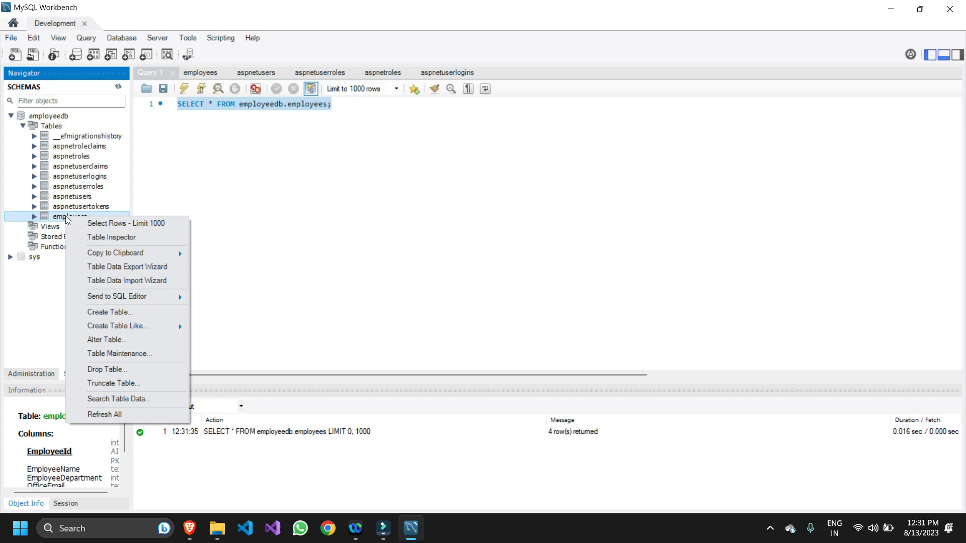
mouse_move(127, 267)
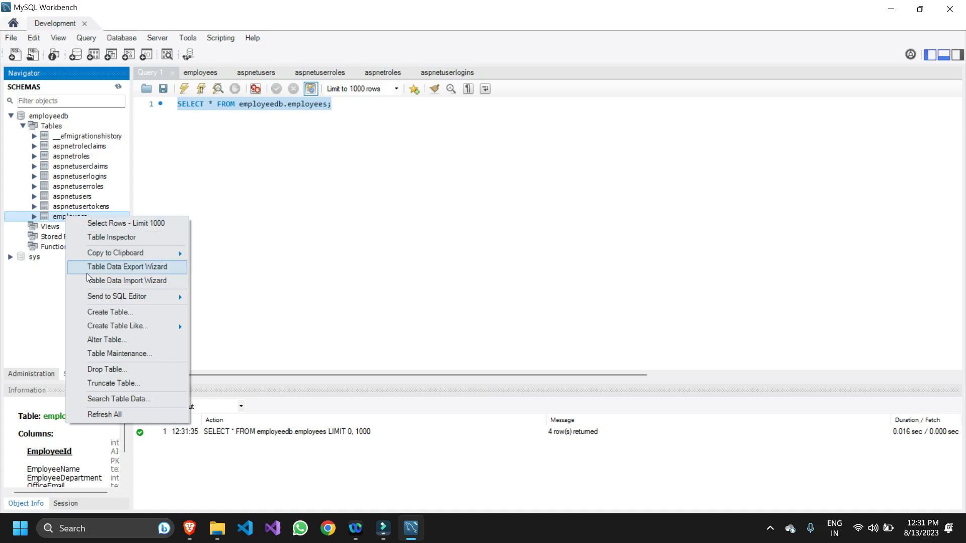
mouse_move(104, 275)
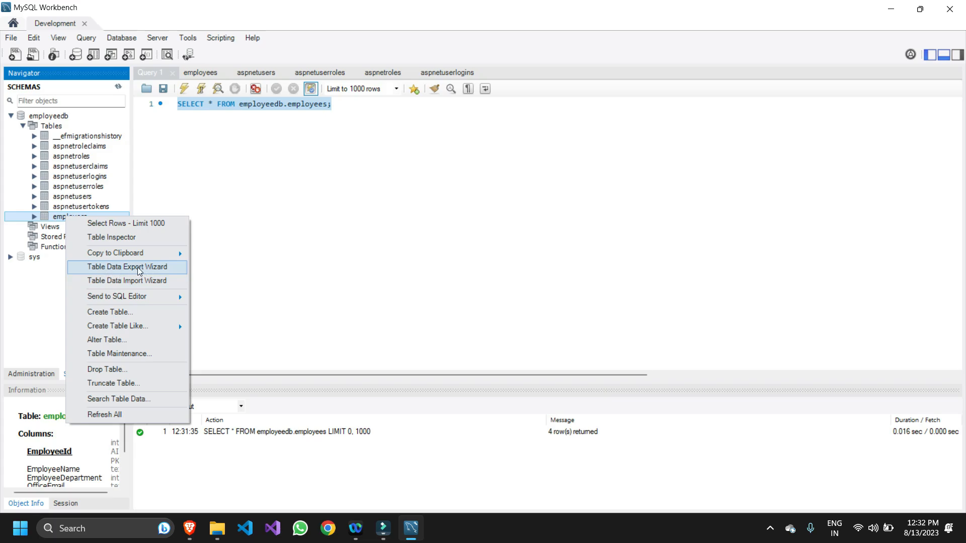
Step: Launch the Table Data Export Wizard for employees, keeping all five columns including OfficeEmail selected
click(129, 267)
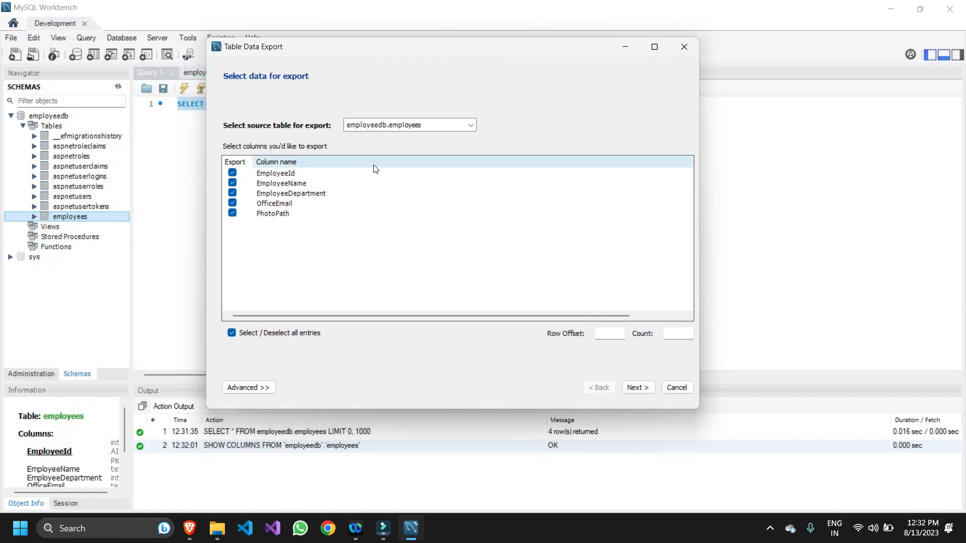
mouse_move(268, 239)
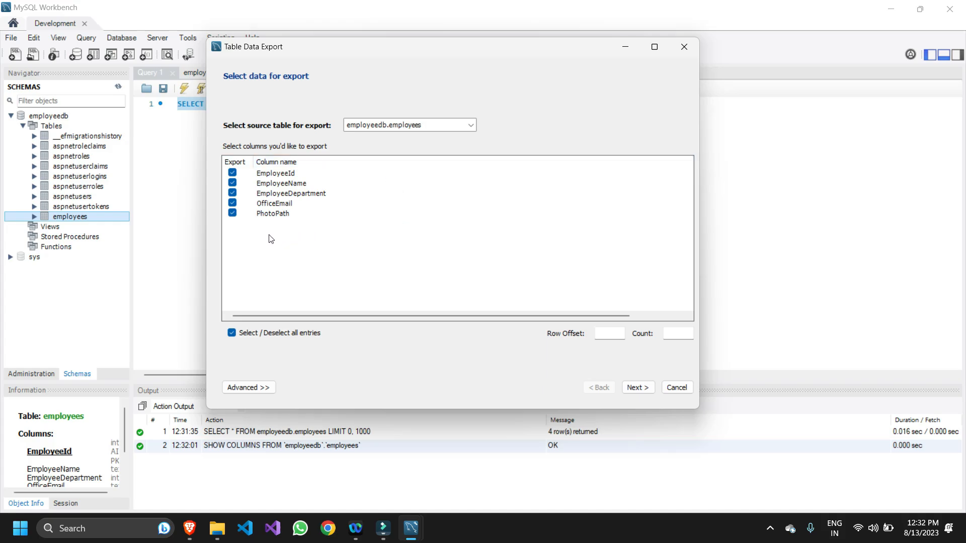
mouse_move(249, 201)
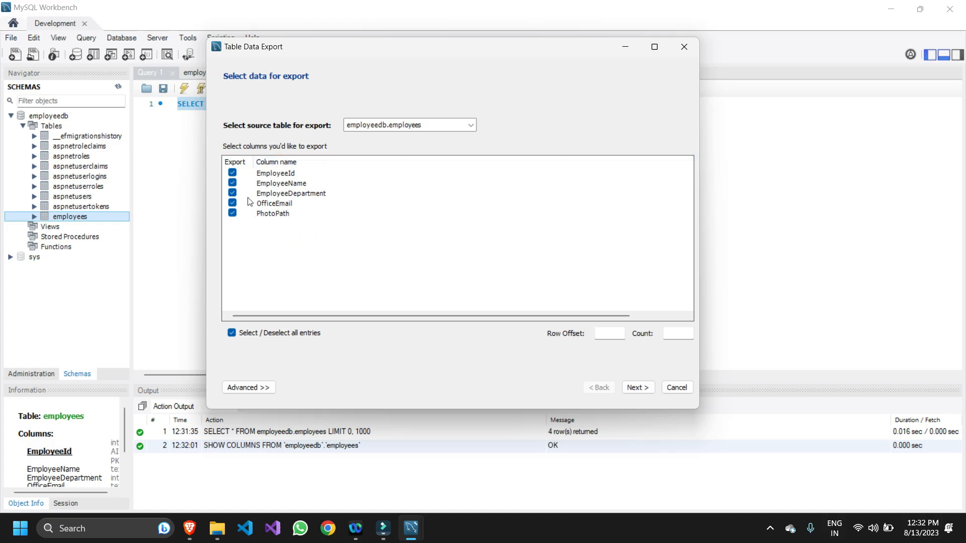
click(232, 202)
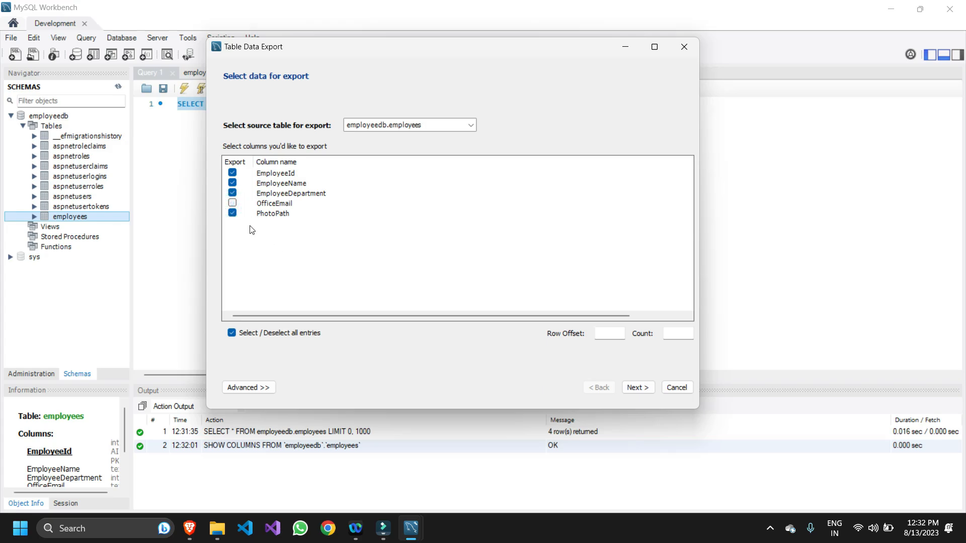
mouse_move(260, 233)
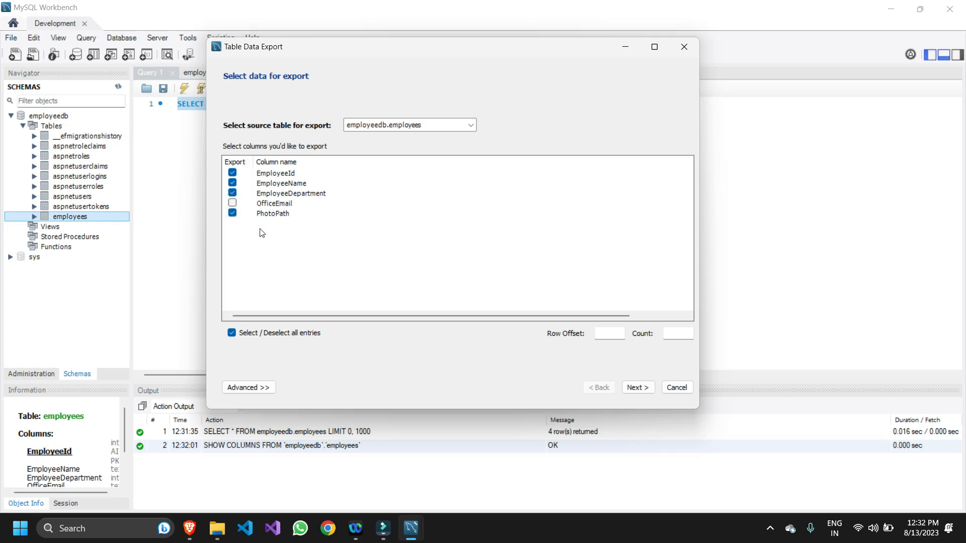
click(233, 203)
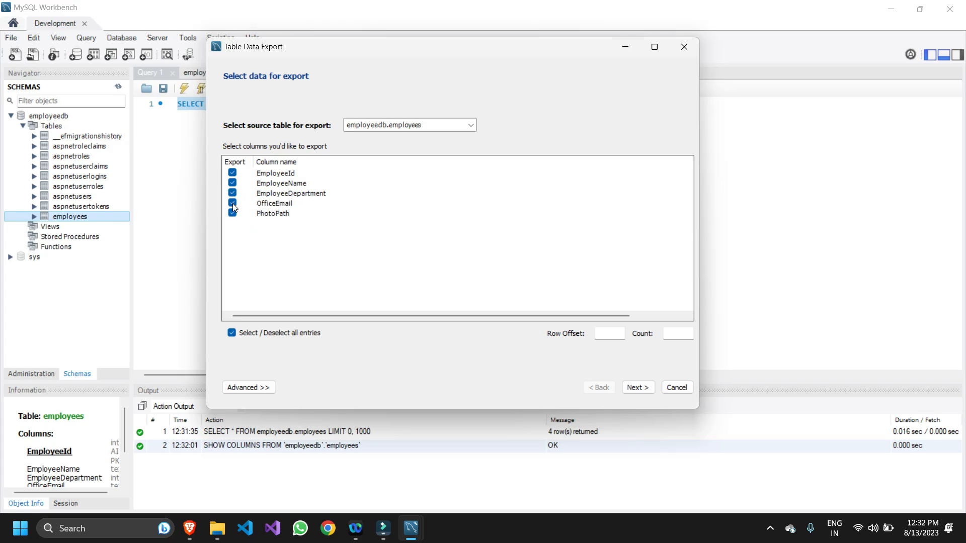
click(232, 213)
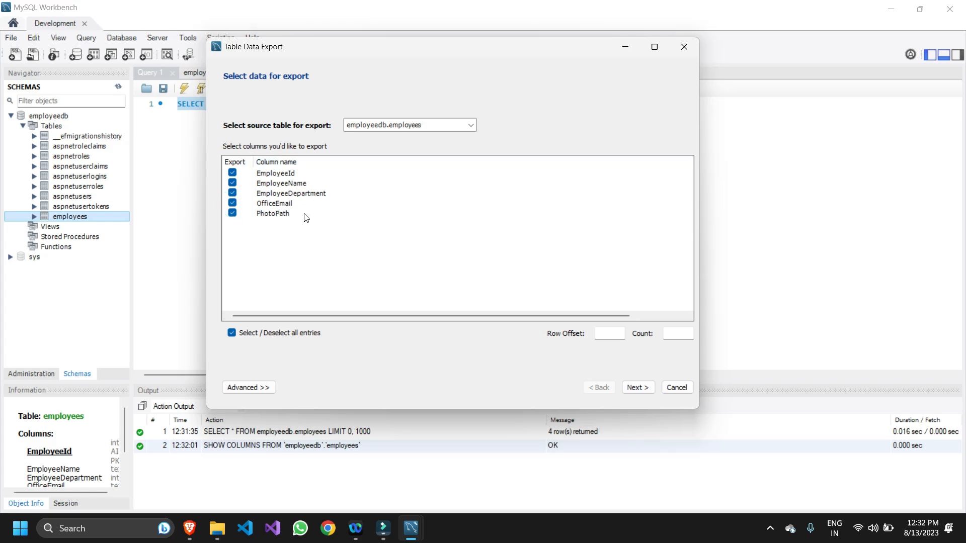
mouse_move(355, 154)
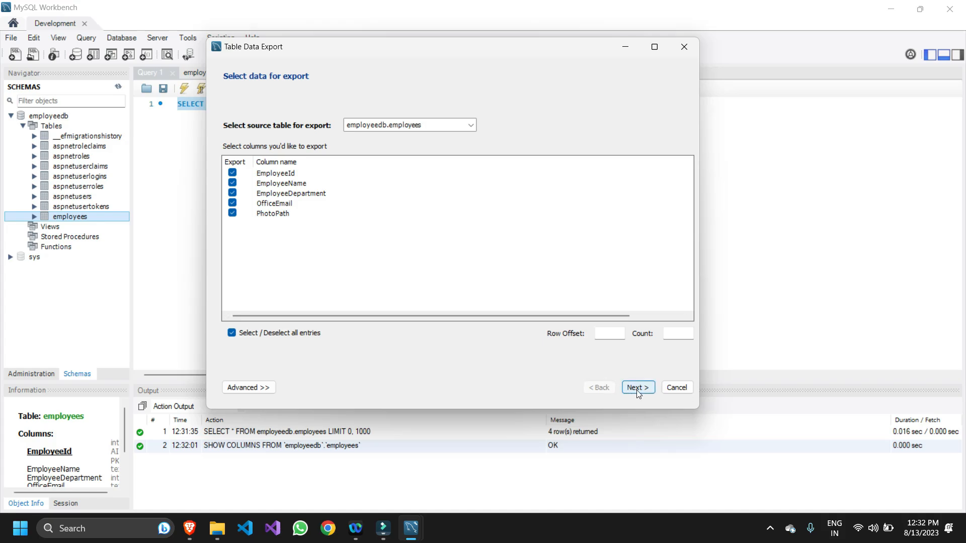
Step: Advance the export wizard to the 'Select output file location' page
click(637, 387)
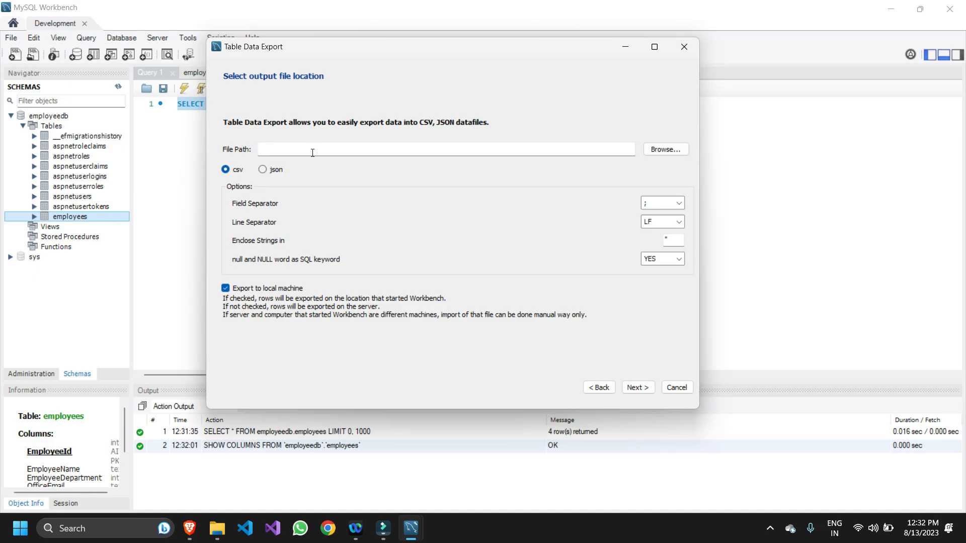
mouse_move(539, 172)
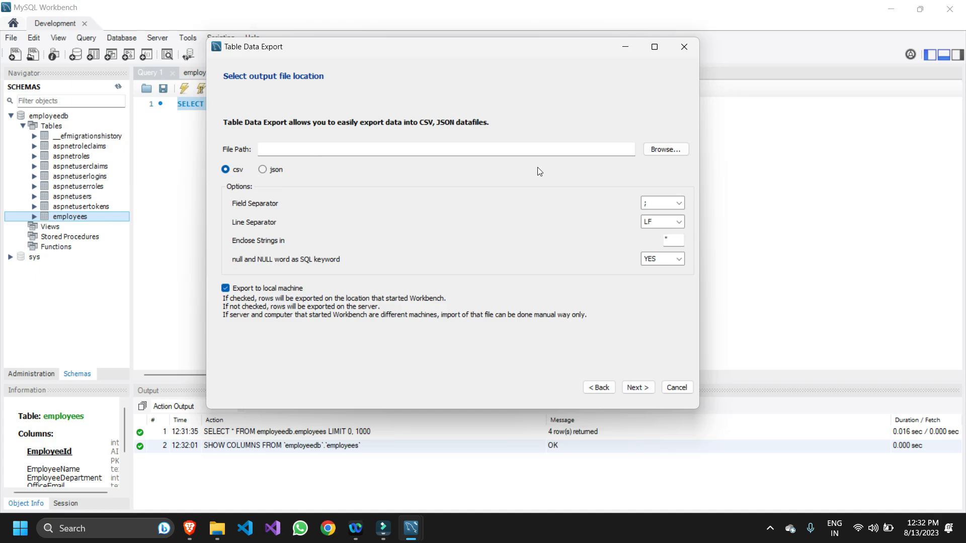
Step: Name the export file 'Exployee Data' and open the desktop's Exployee Data folder
click(665, 149)
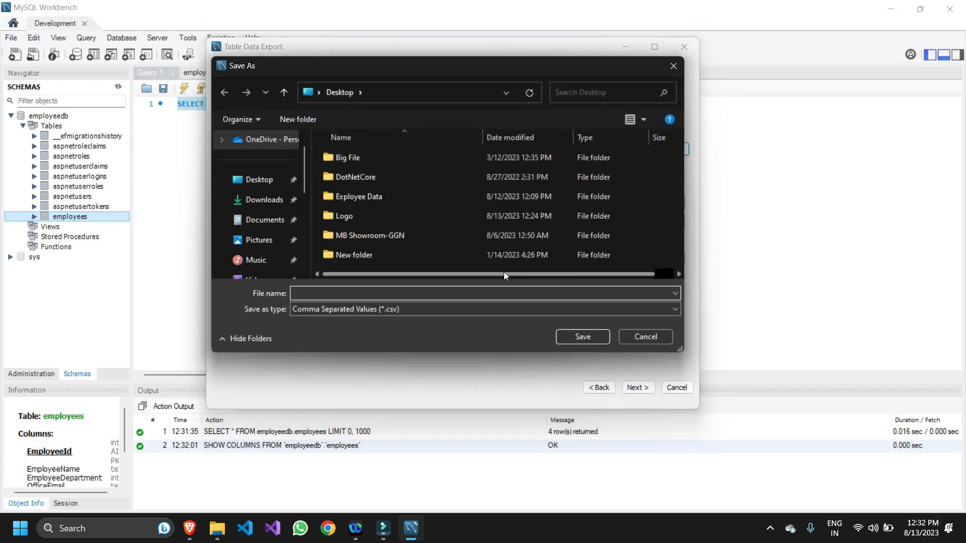
mouse_move(385, 223)
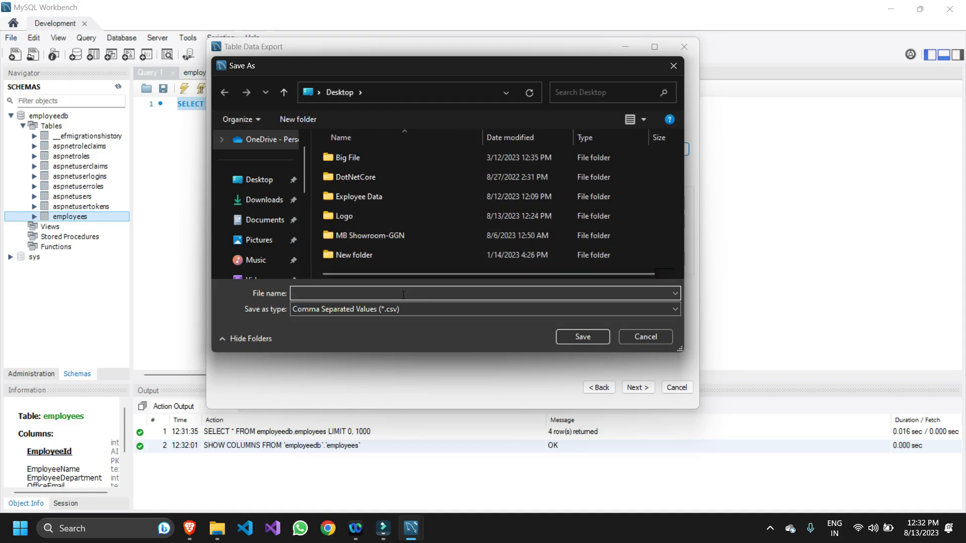
text(ex)
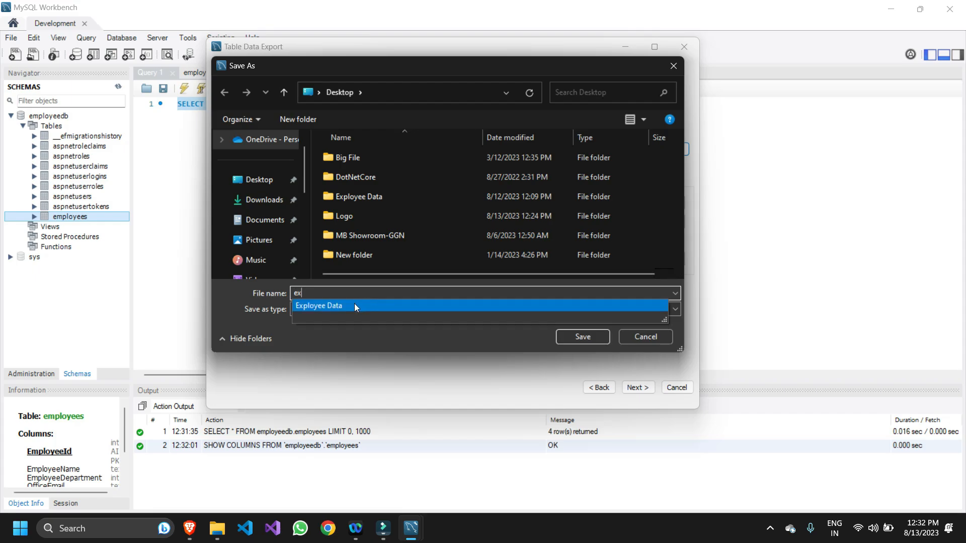
click(318, 306)
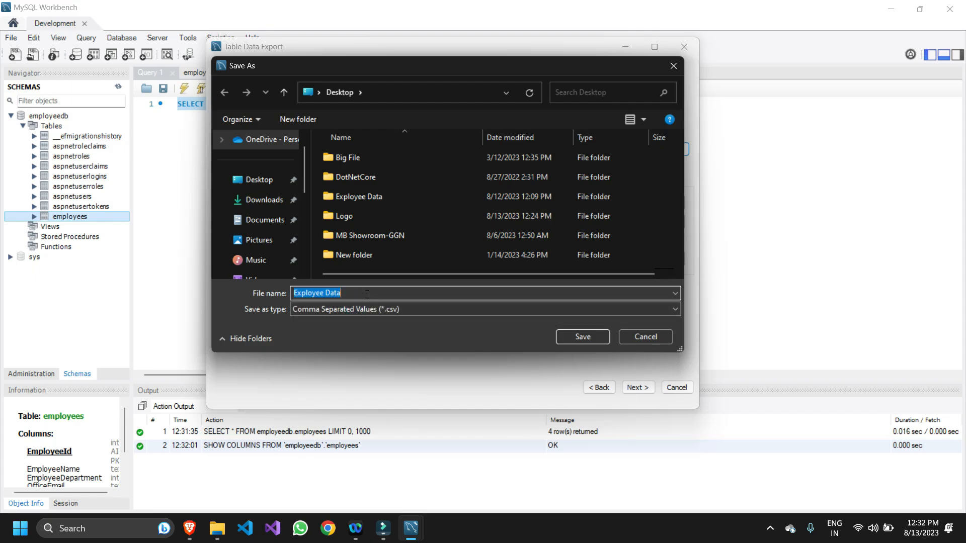
mouse_move(213, 164)
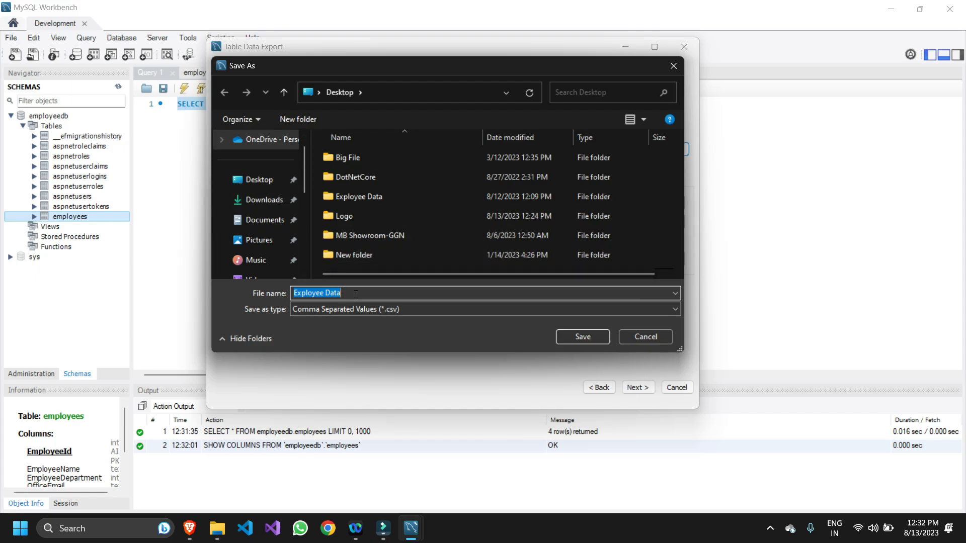
double_click(360, 196)
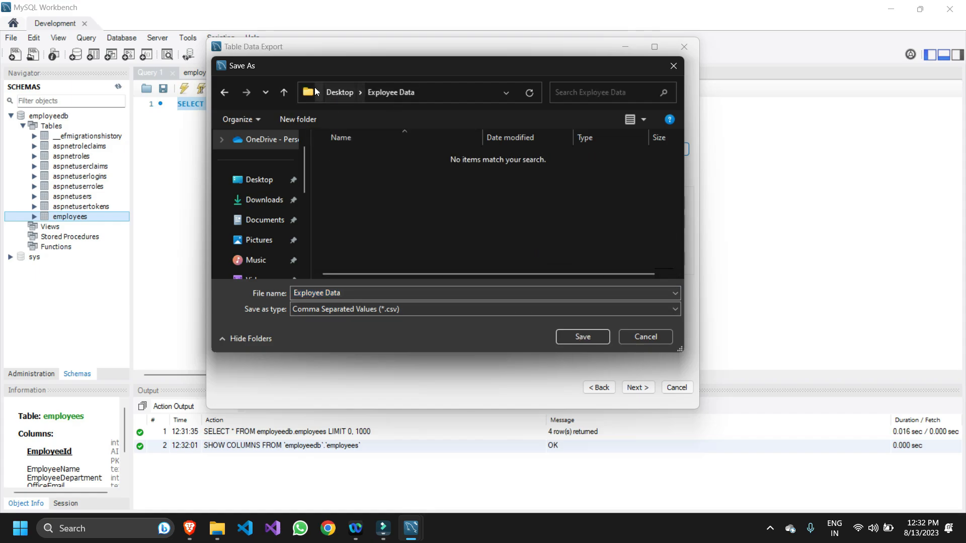
mouse_move(516, 317)
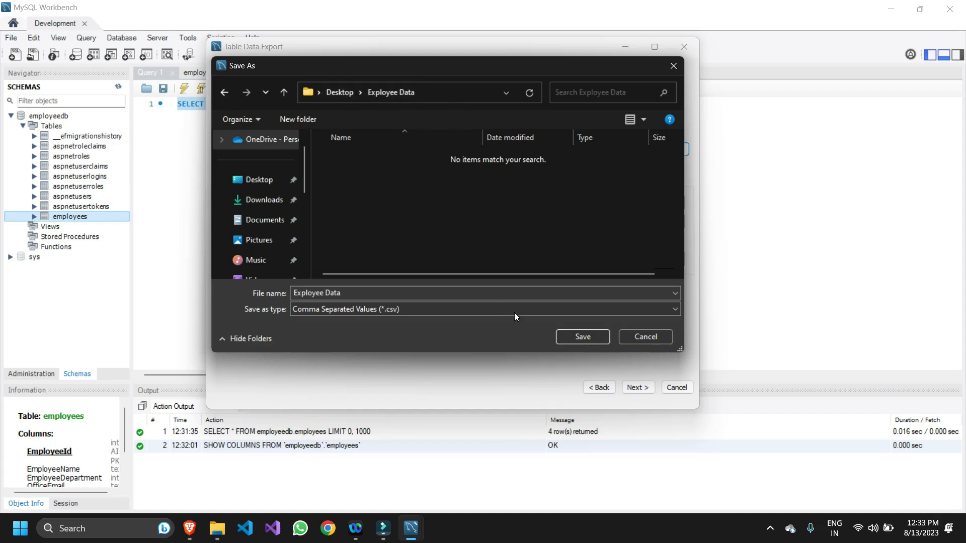
mouse_move(388, 197)
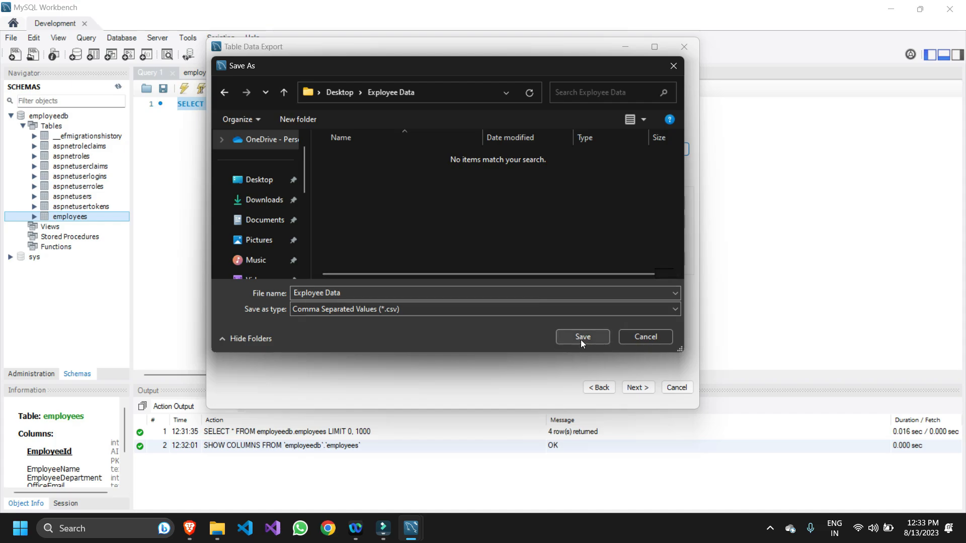
Step: Confirm the Exployee Data.csv save location and change the field separator
click(581, 337)
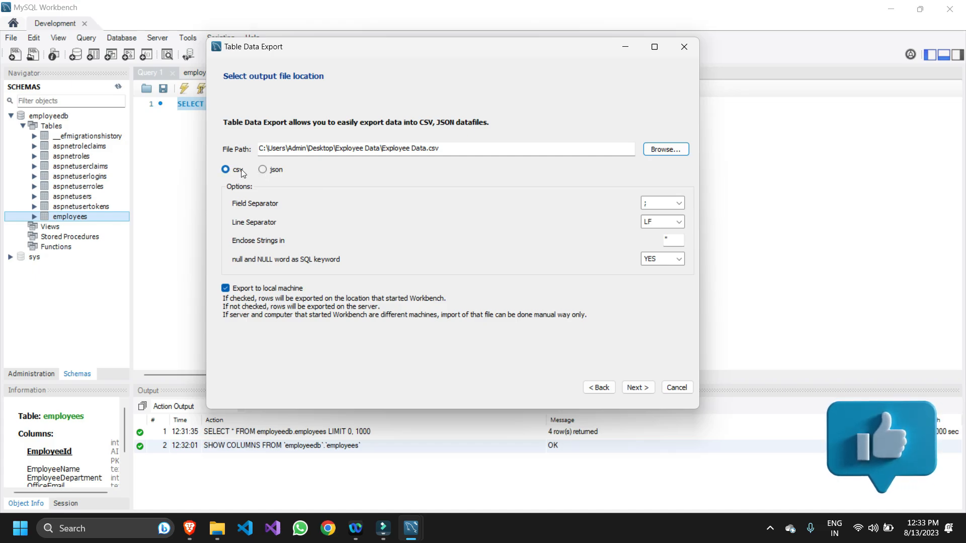
mouse_move(275, 192)
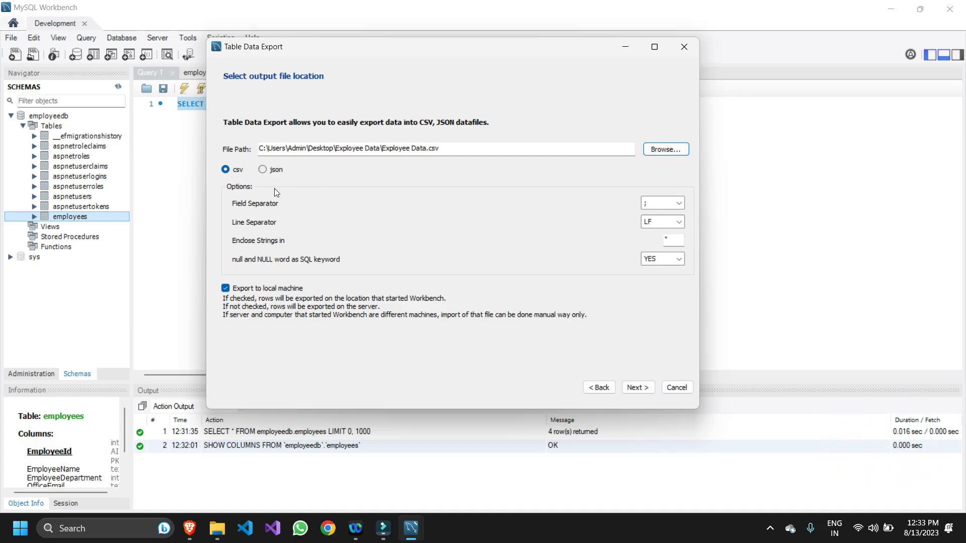
mouse_move(264, 170)
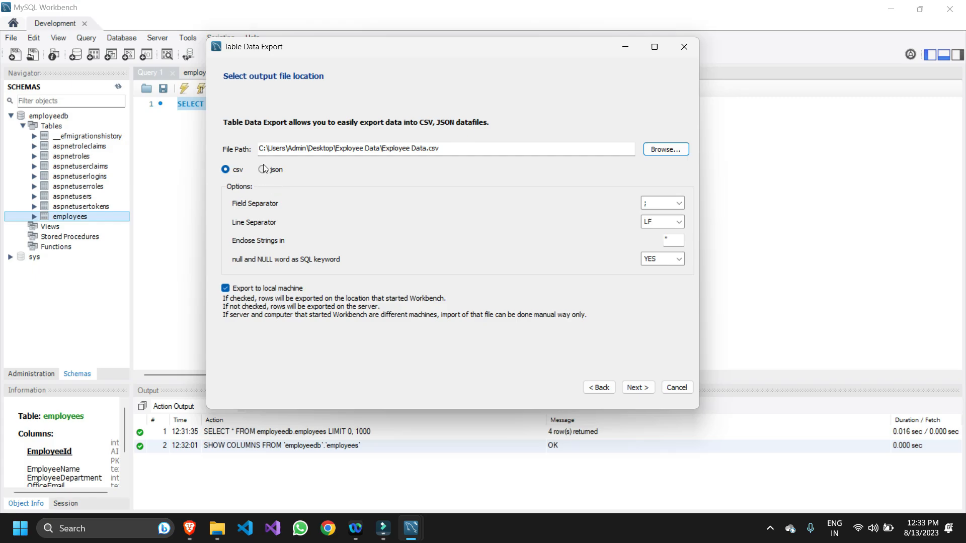
mouse_move(281, 223)
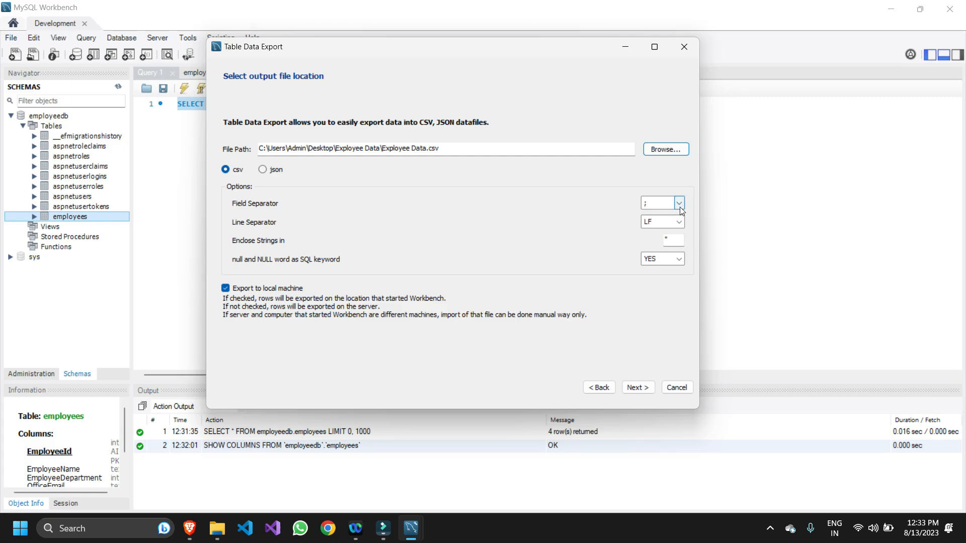
mouse_move(686, 199)
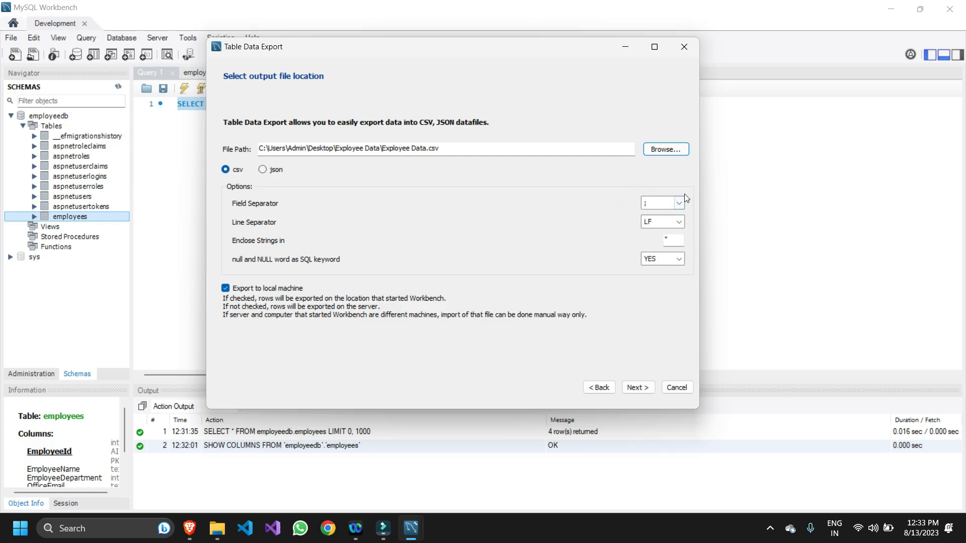
click(678, 203)
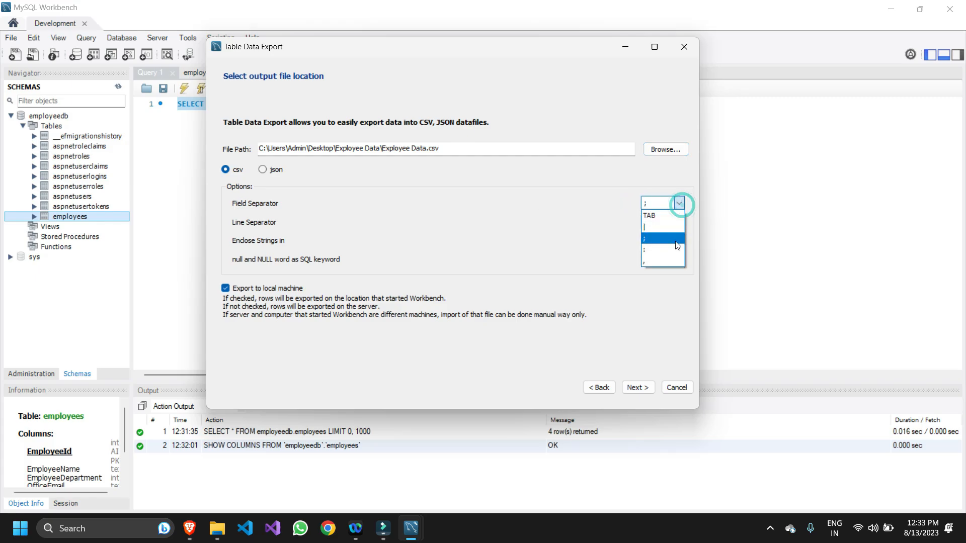
click(659, 238)
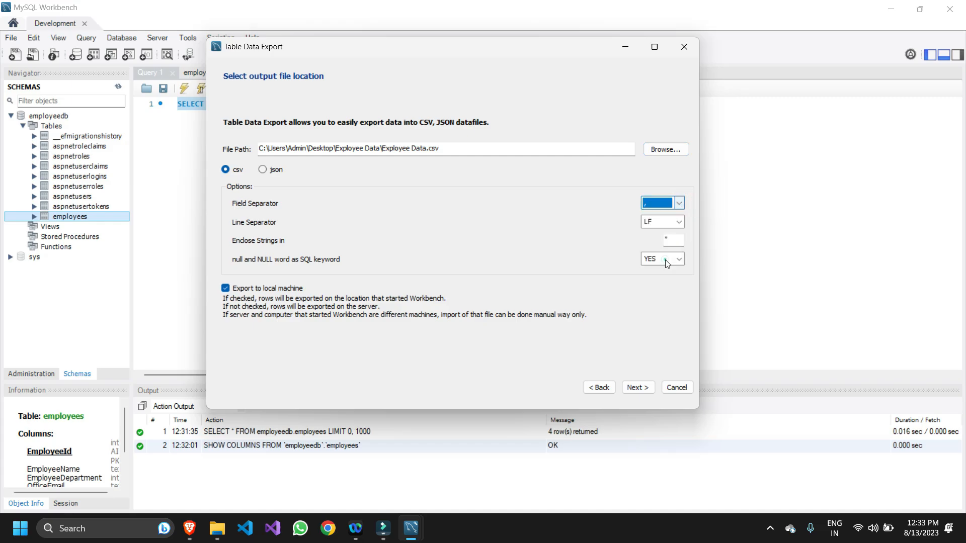
Step: Use a comma field separator and leave Enclose Strings in empty
click(678, 202)
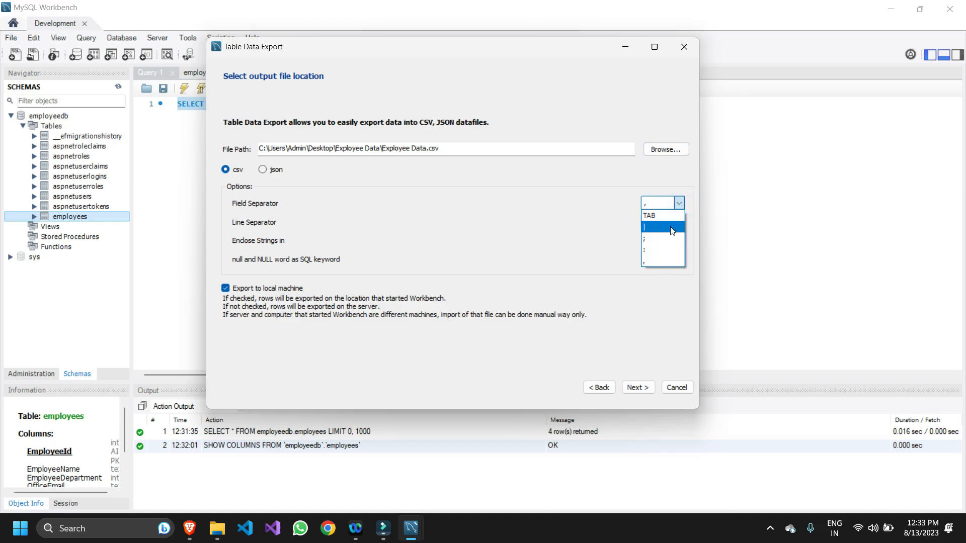
mouse_move(658, 264)
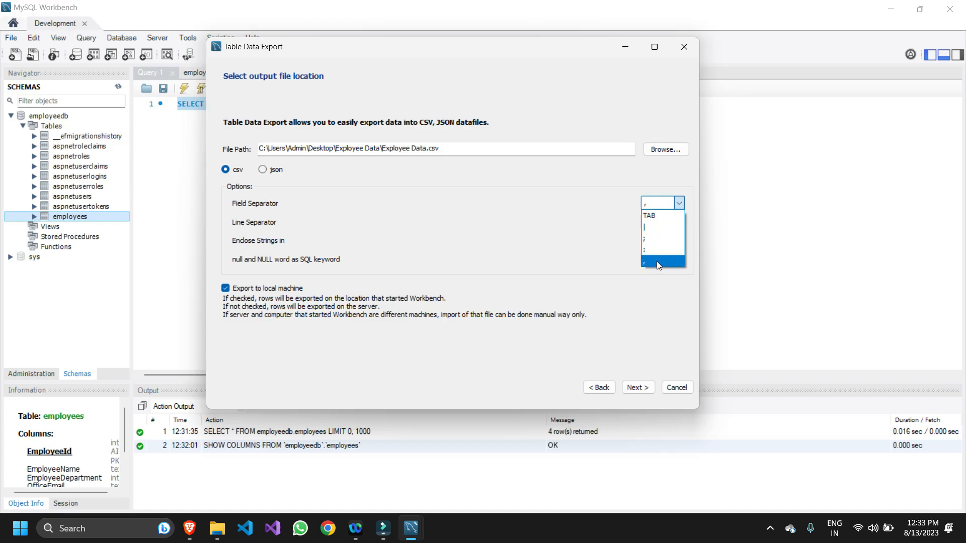
mouse_move(652, 266)
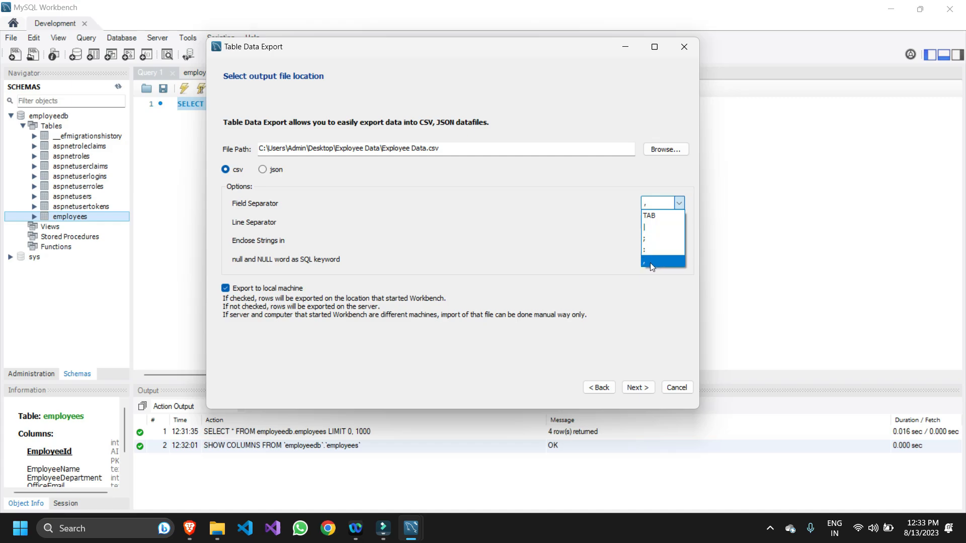
click(652, 262)
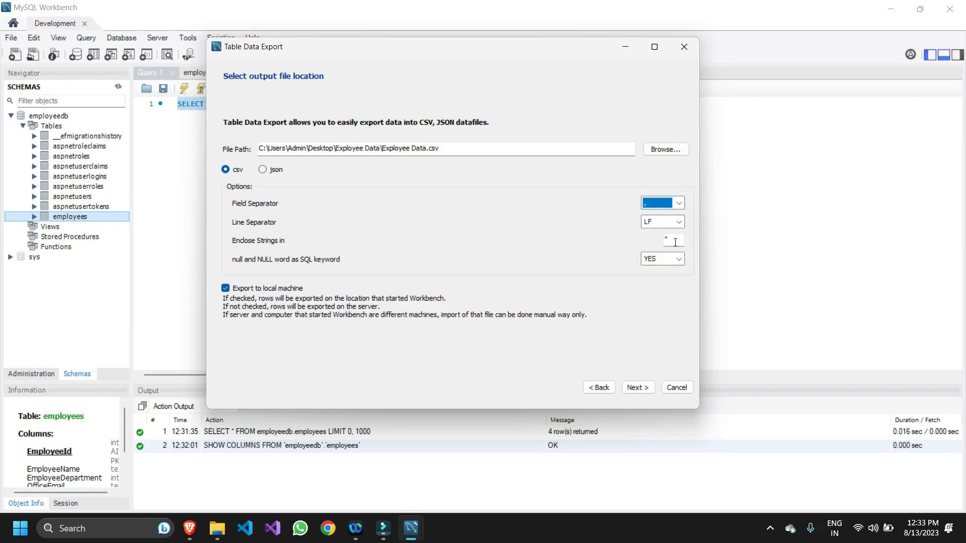
mouse_move(659, 247)
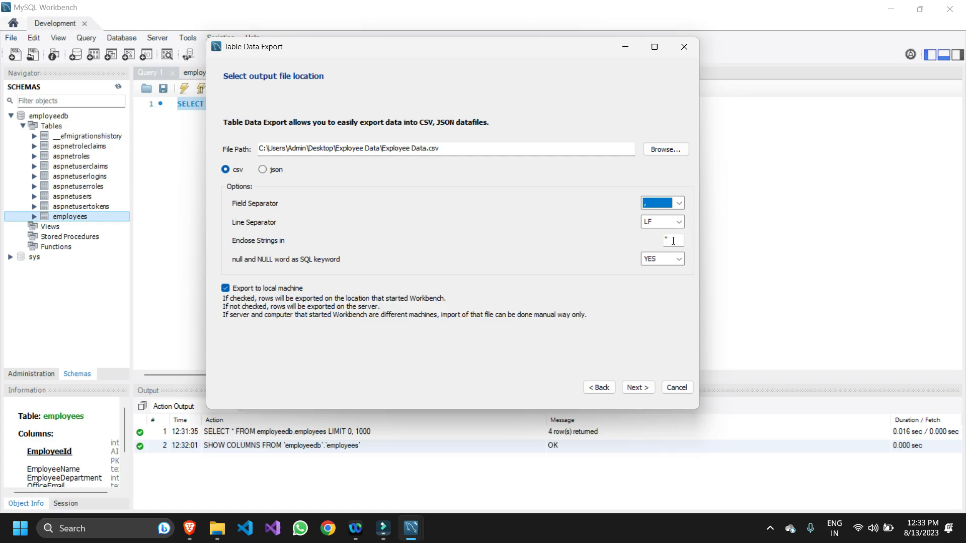
click(672, 240)
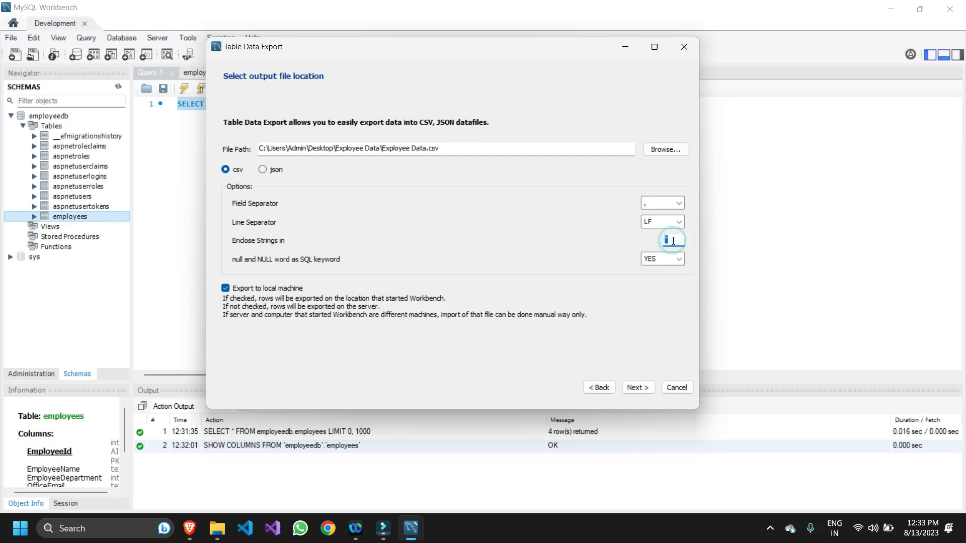
mouse_move(602, 246)
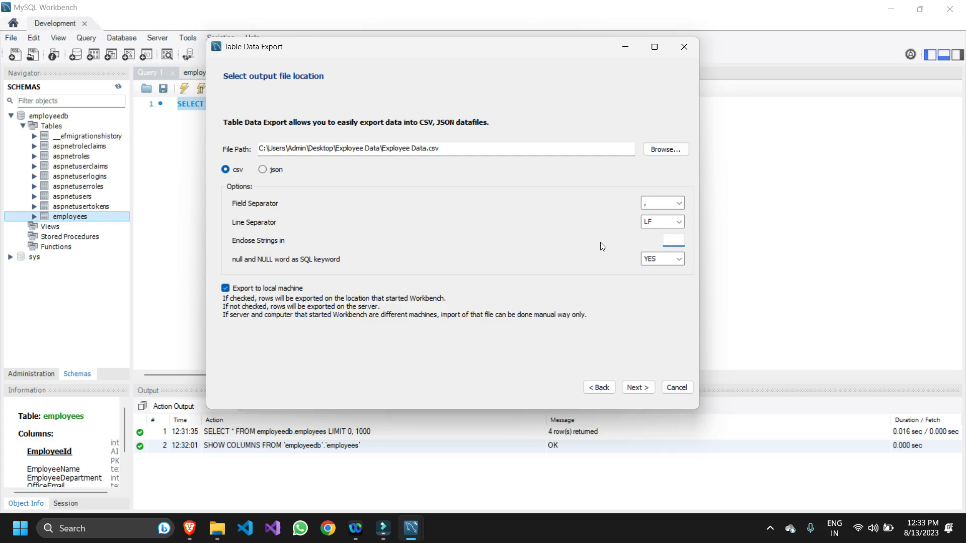
click(672, 241)
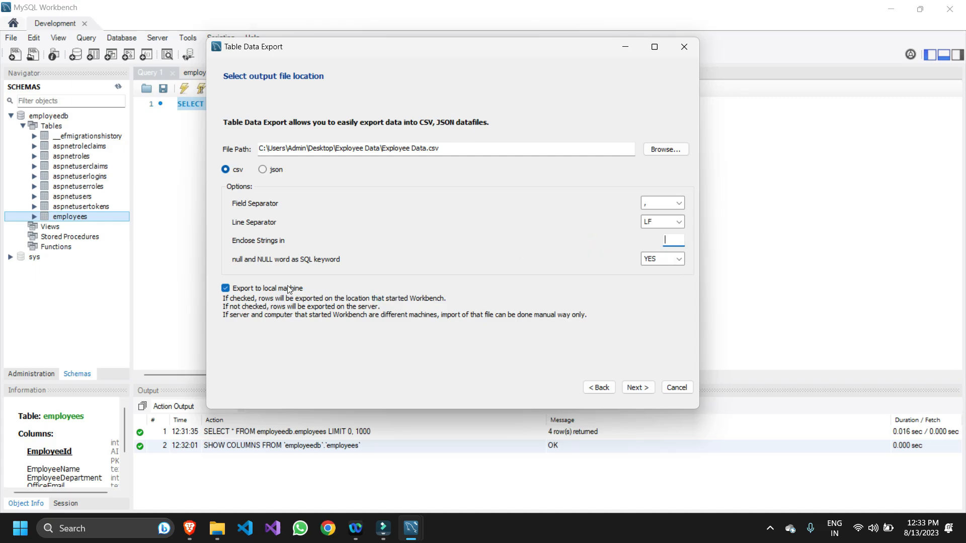
mouse_move(670, 267)
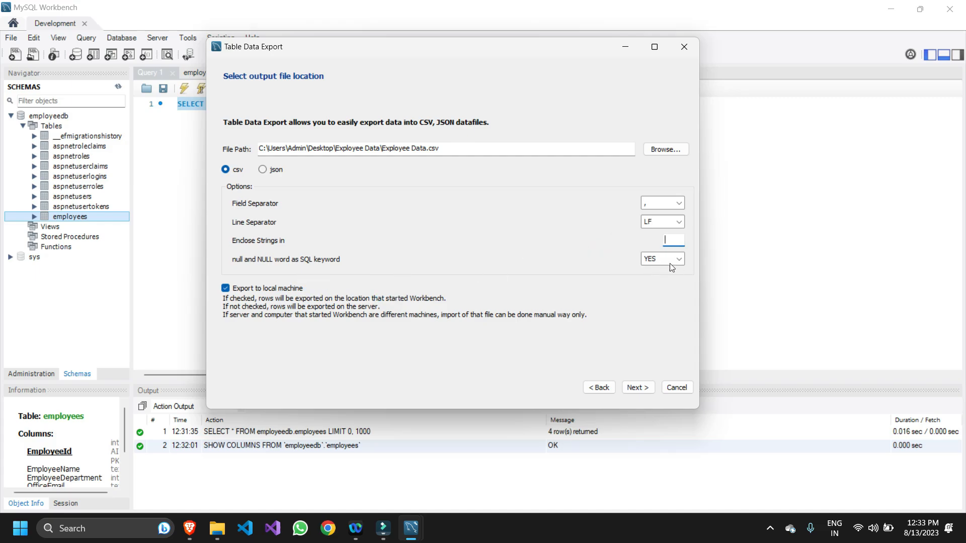
mouse_move(631, 366)
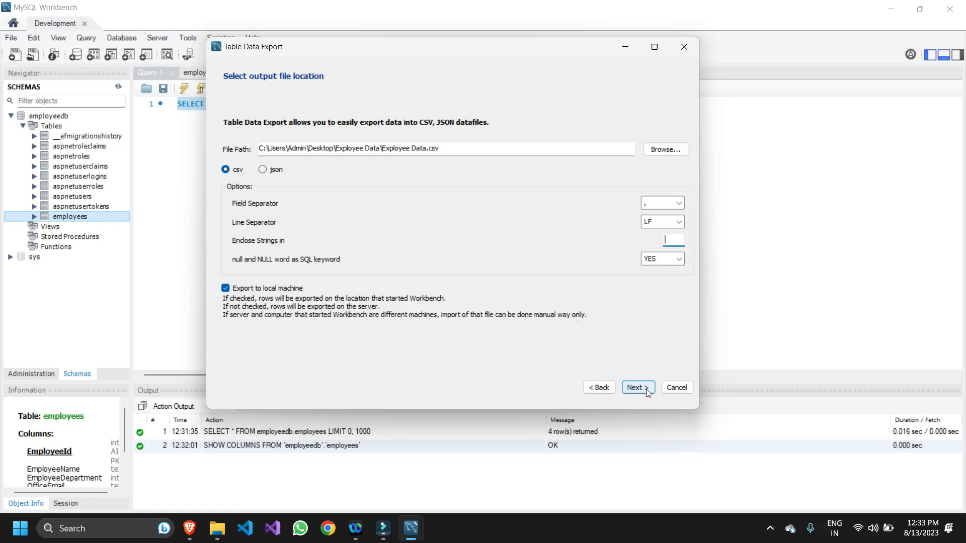
mouse_move(625, 124)
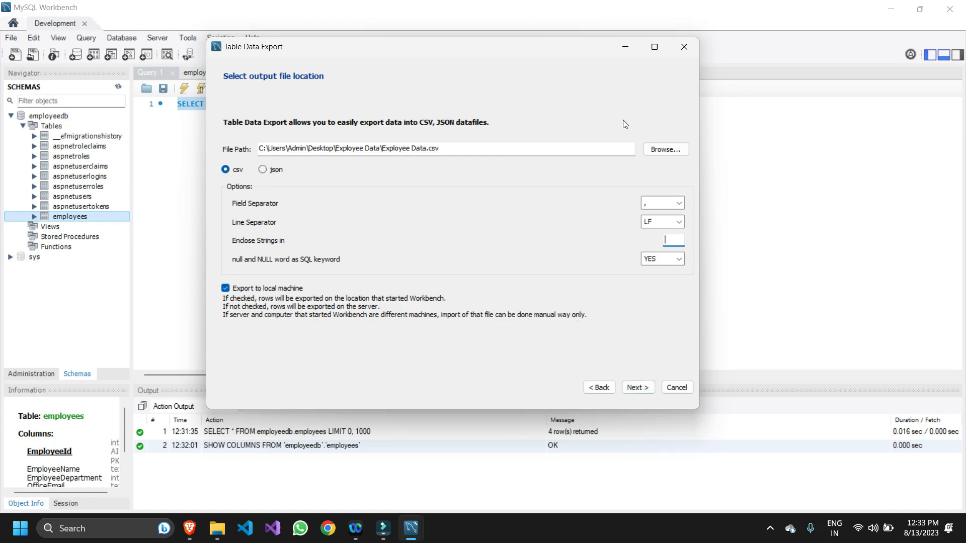
mouse_move(638, 386)
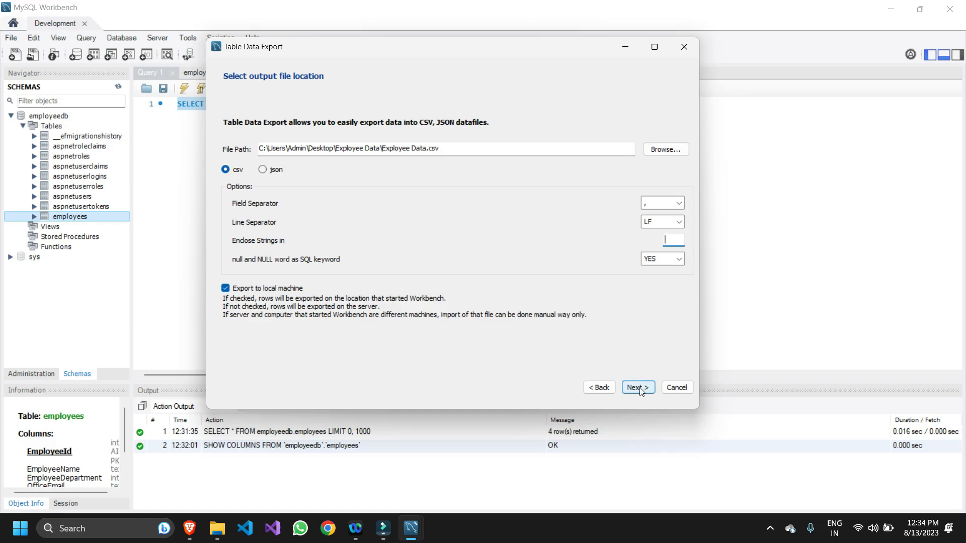
Step: Run the export writing 4 employee records to Exployee Data.csv, then finish the wizard
click(638, 387)
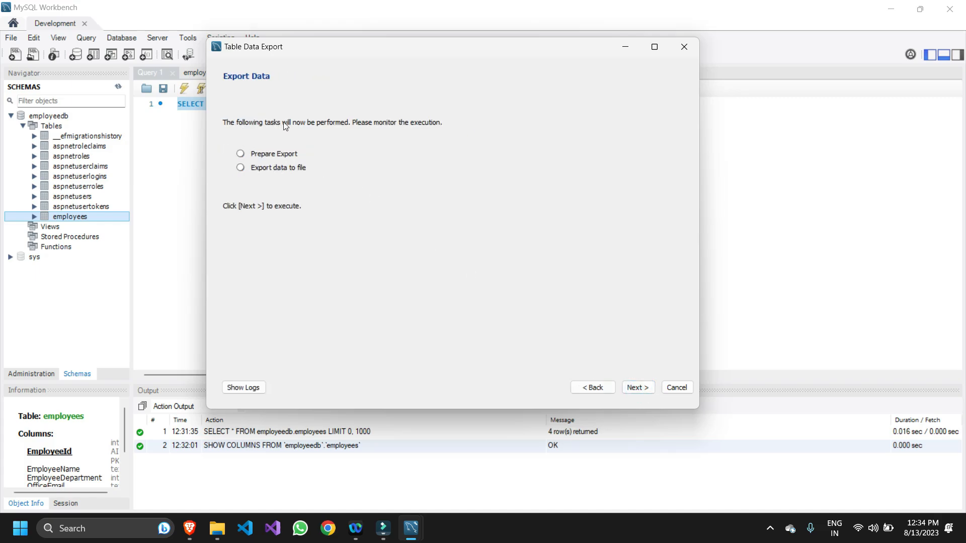
mouse_move(252, 155)
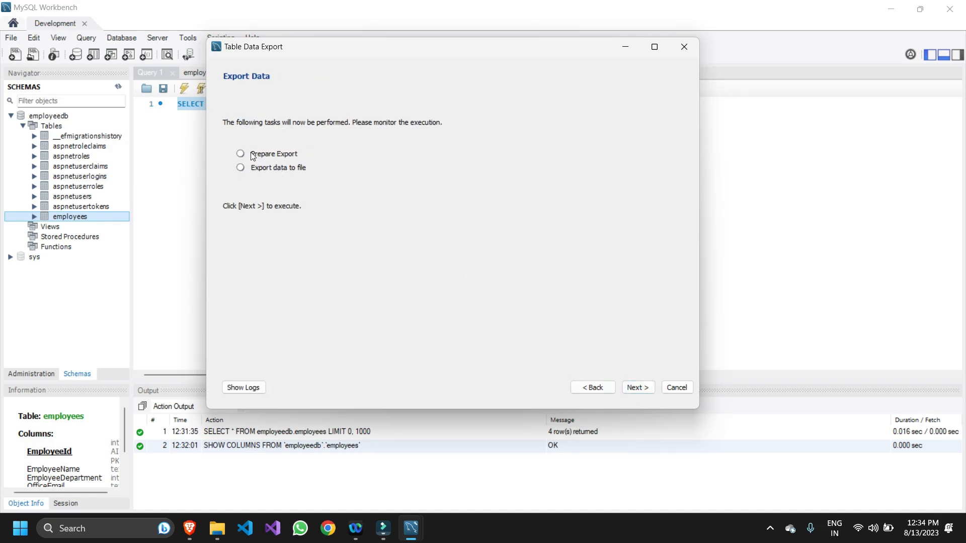
mouse_move(281, 177)
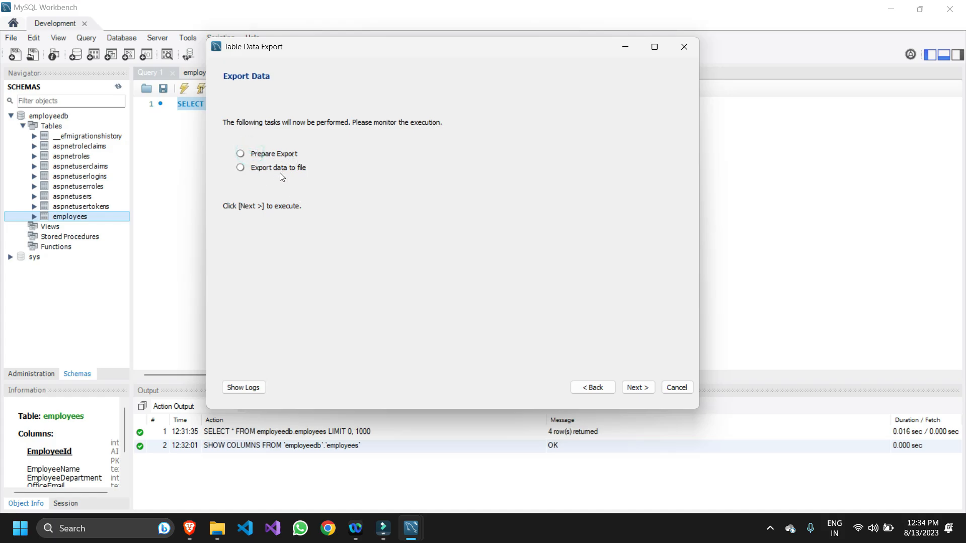
mouse_move(614, 362)
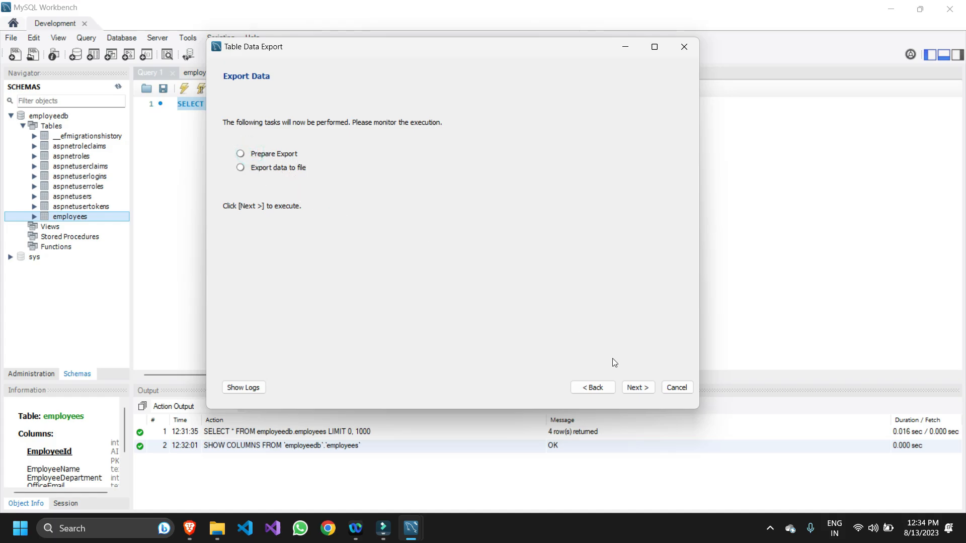
click(637, 387)
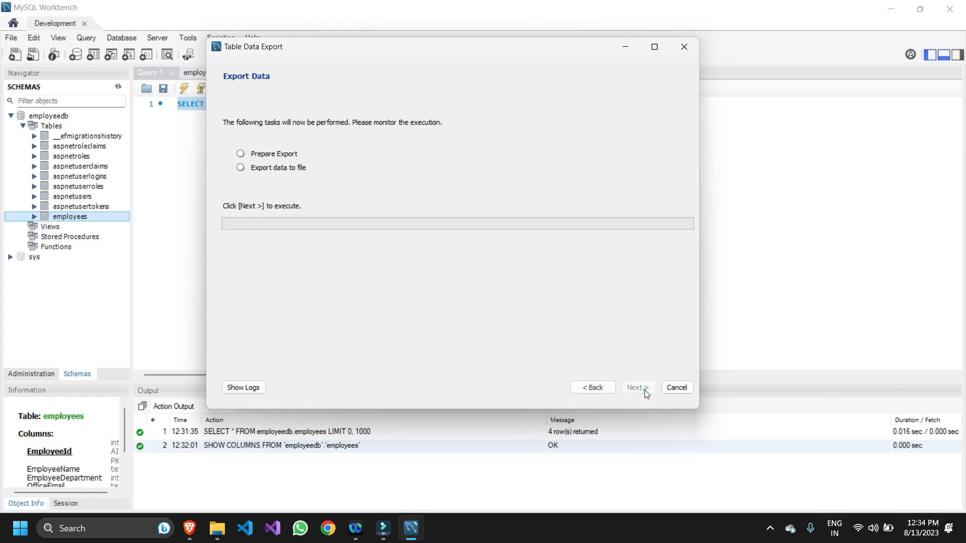
click(638, 388)
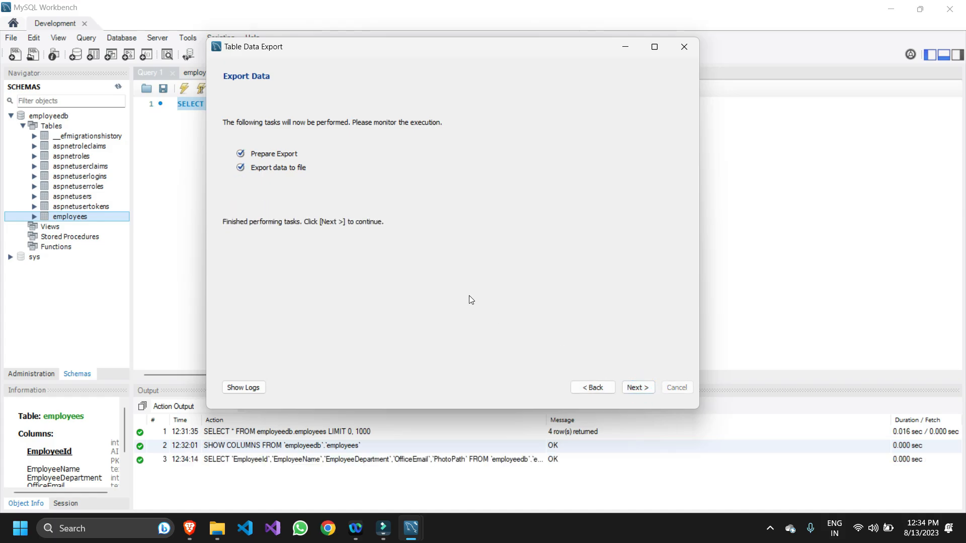
click(639, 388)
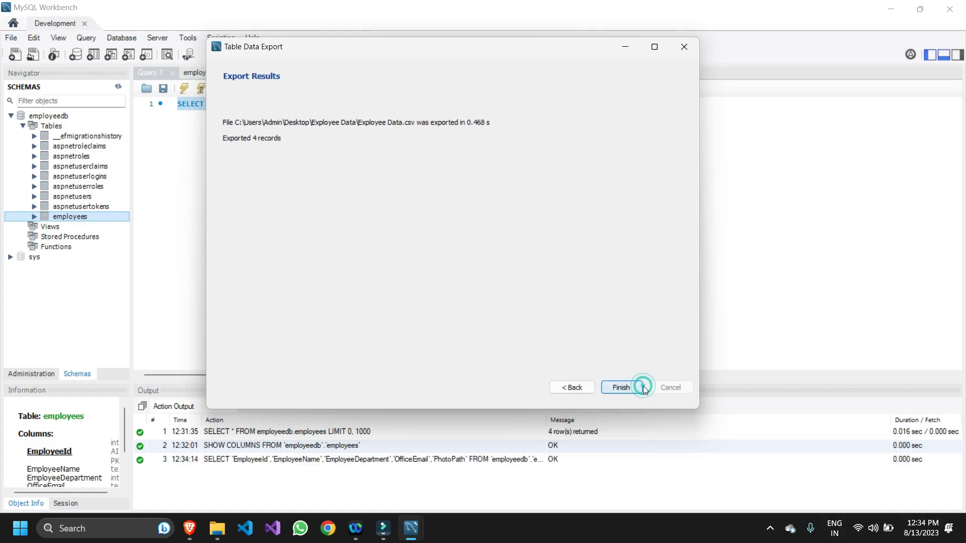
click(620, 387)
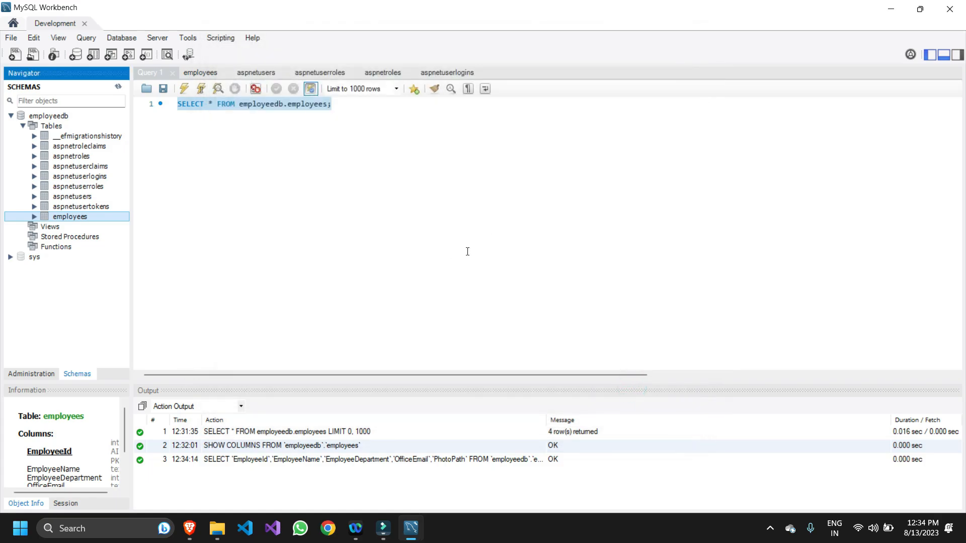
mouse_move(251, 477)
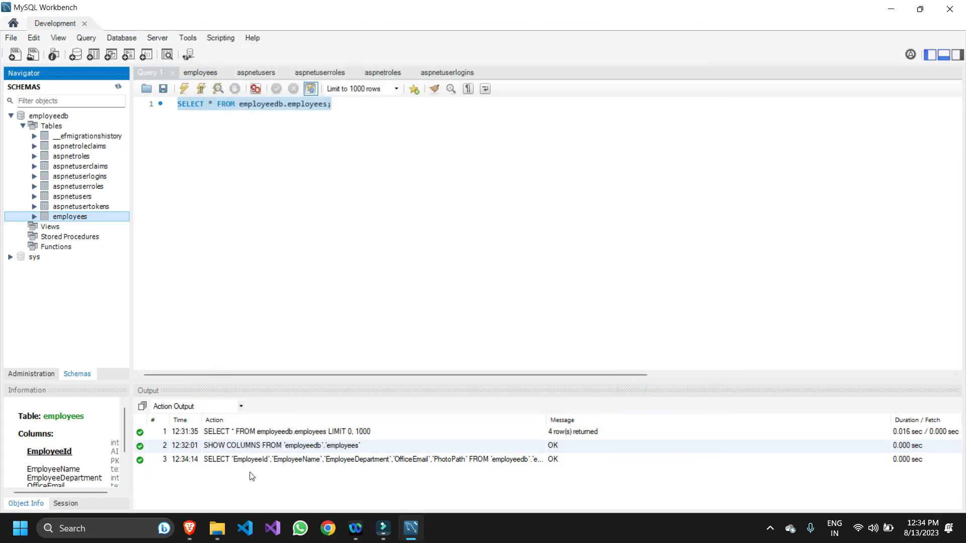
Step: Open Exployee Data.csv from the desktop's Exployee Data folder in Excel
click(216, 528)
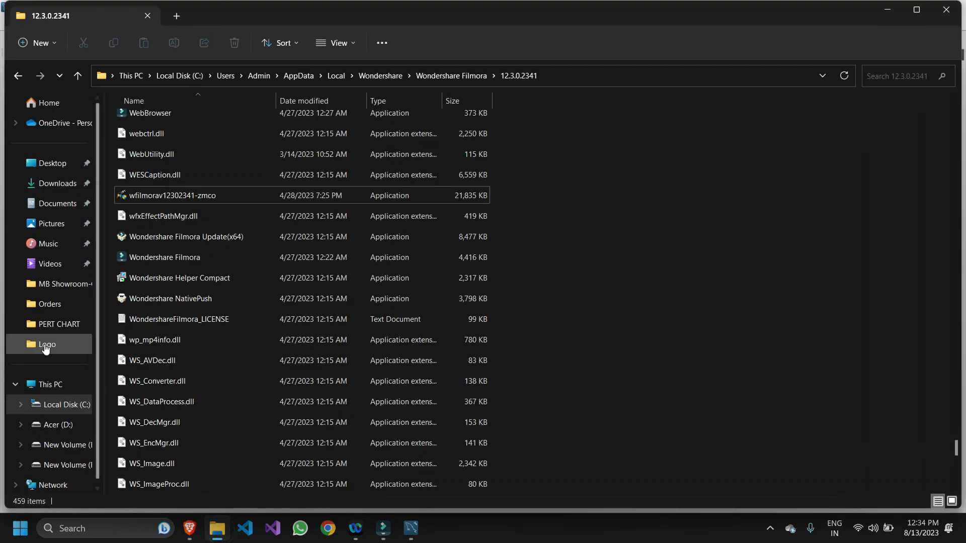
click(53, 163)
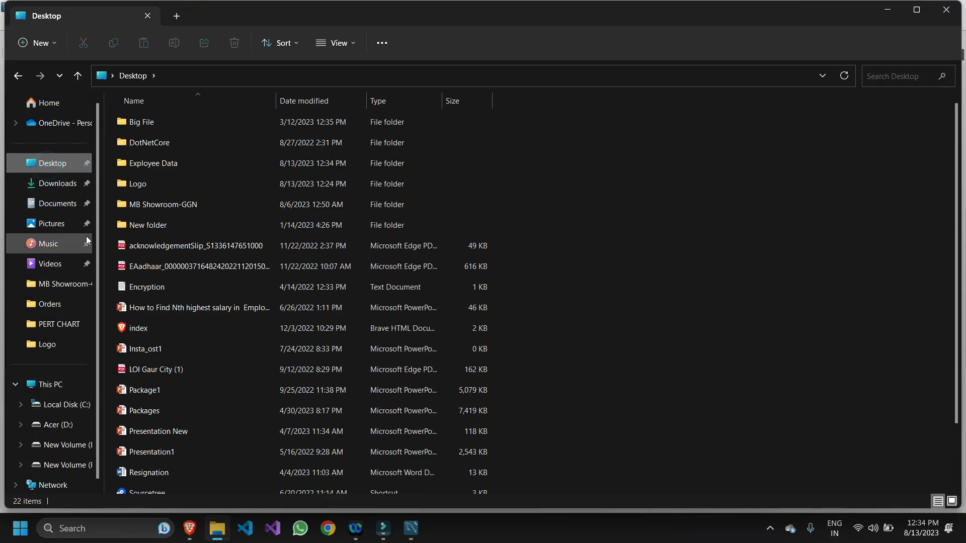
double_click(153, 162)
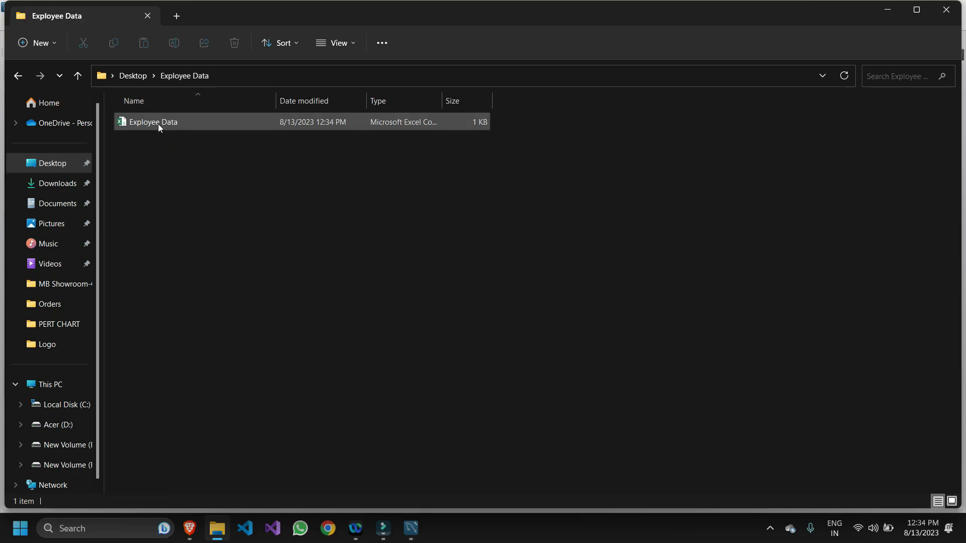
mouse_move(159, 126)
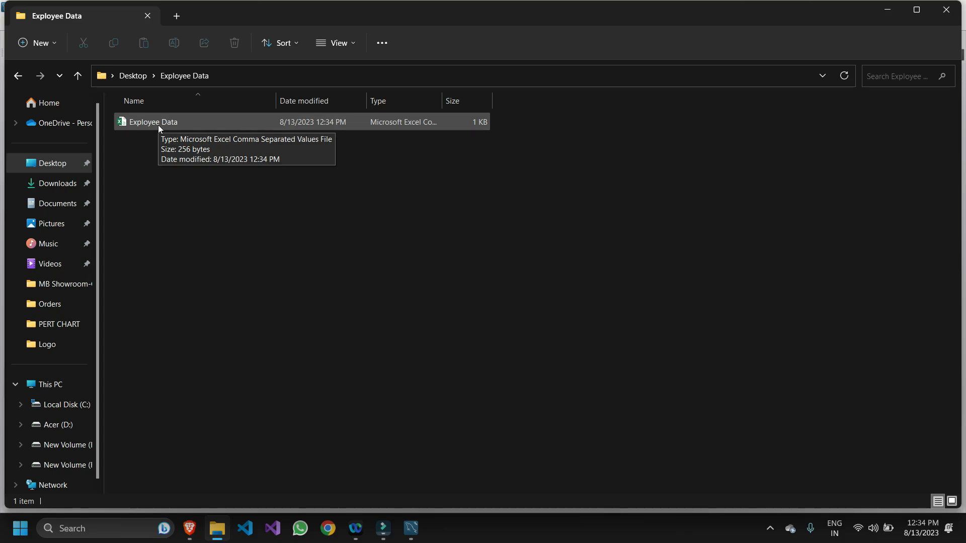
mouse_move(154, 126)
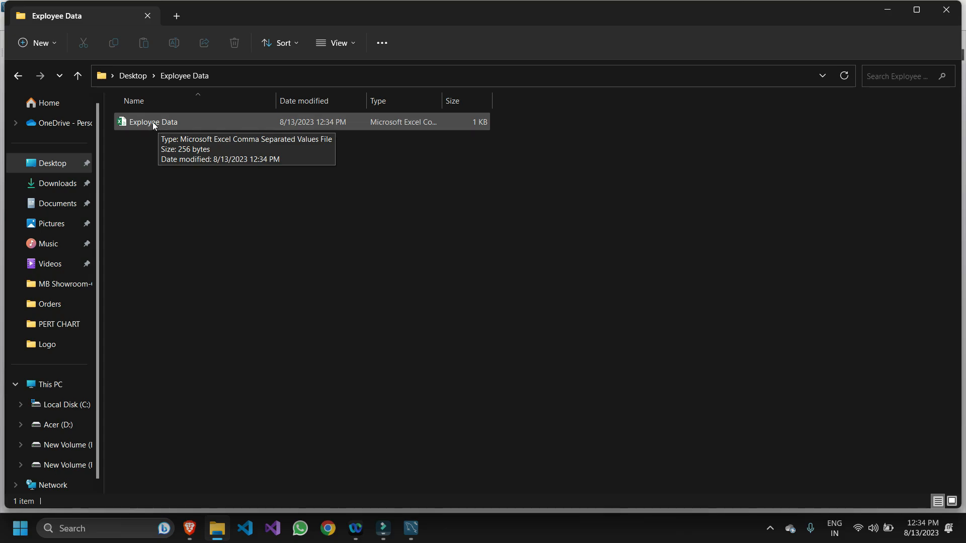
double_click(152, 121)
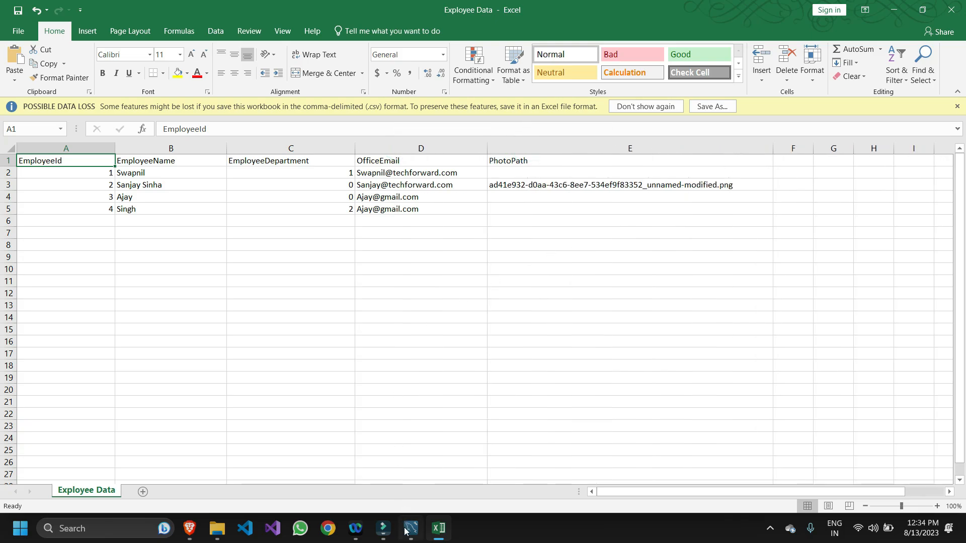
Step: Rerun the employees SELECT query in Workbench and place Excel over the results
click(216, 528)
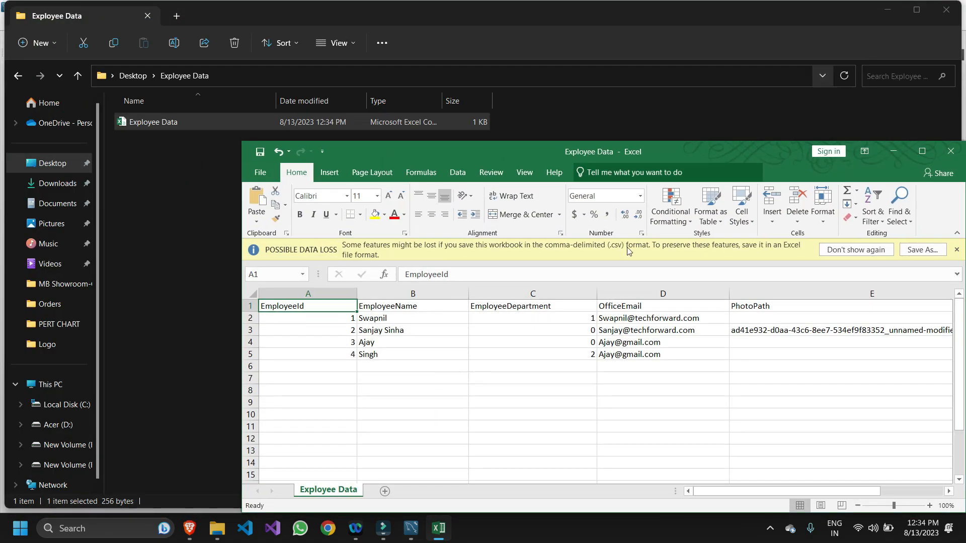
click(409, 528)
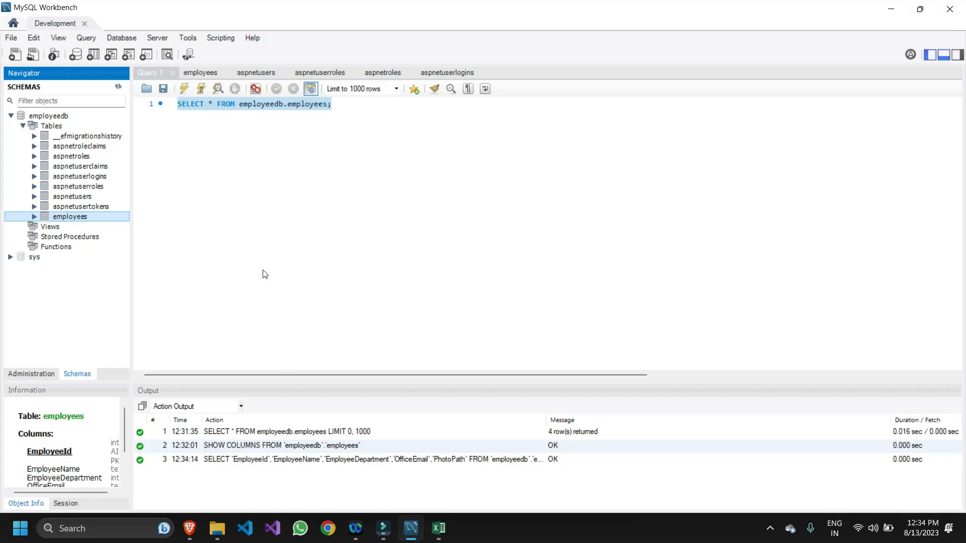
click(183, 88)
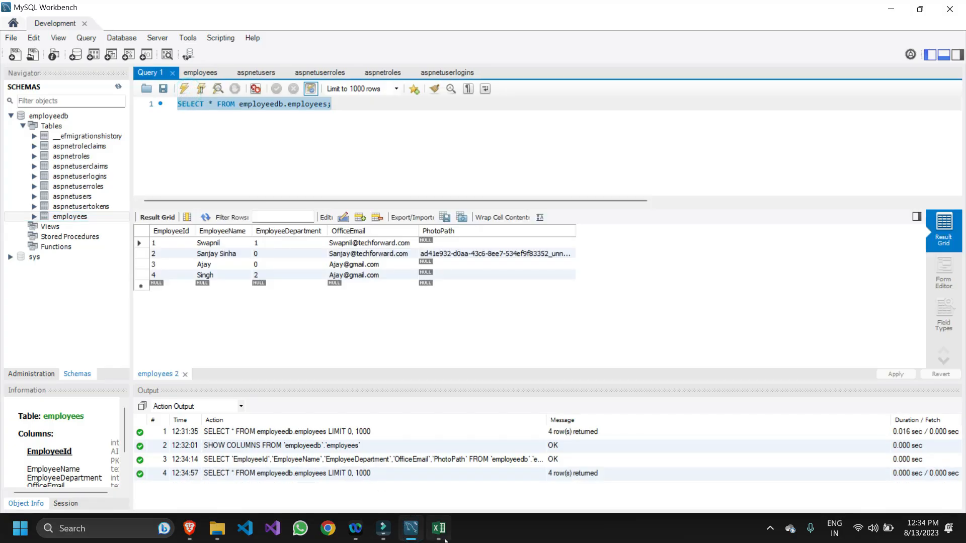
click(439, 528)
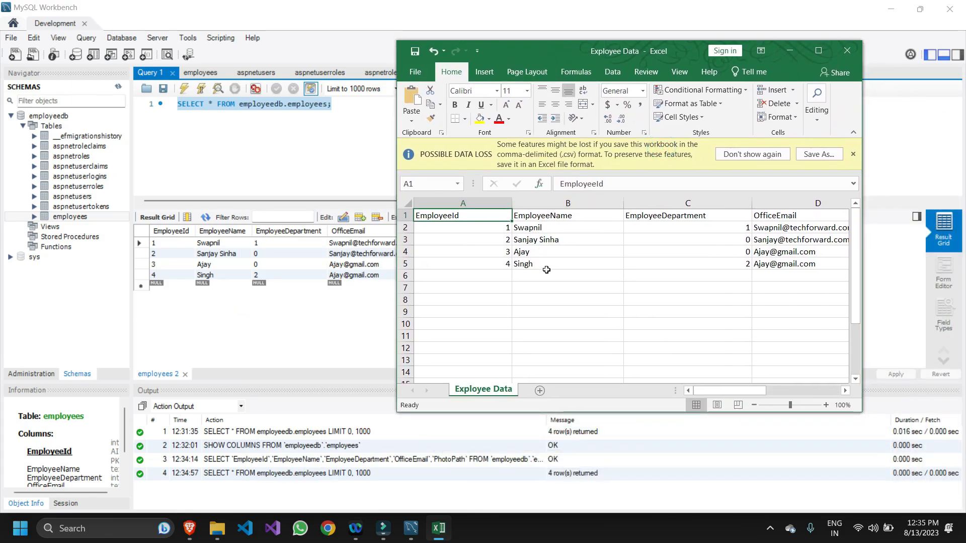
mouse_move(664, 319)
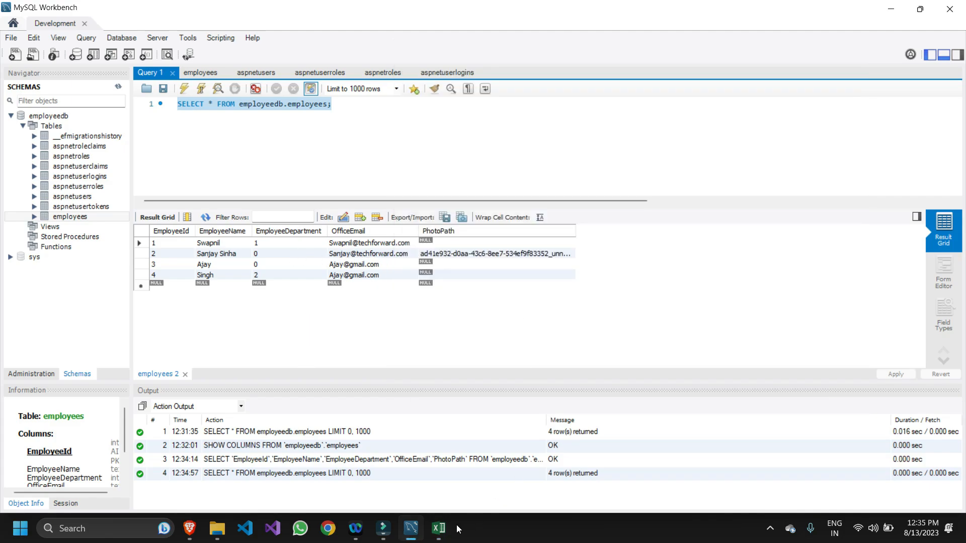
Step: Scroll the Excel sheet beside the Result Grid to compare columns, then maximize Excel
click(439, 528)
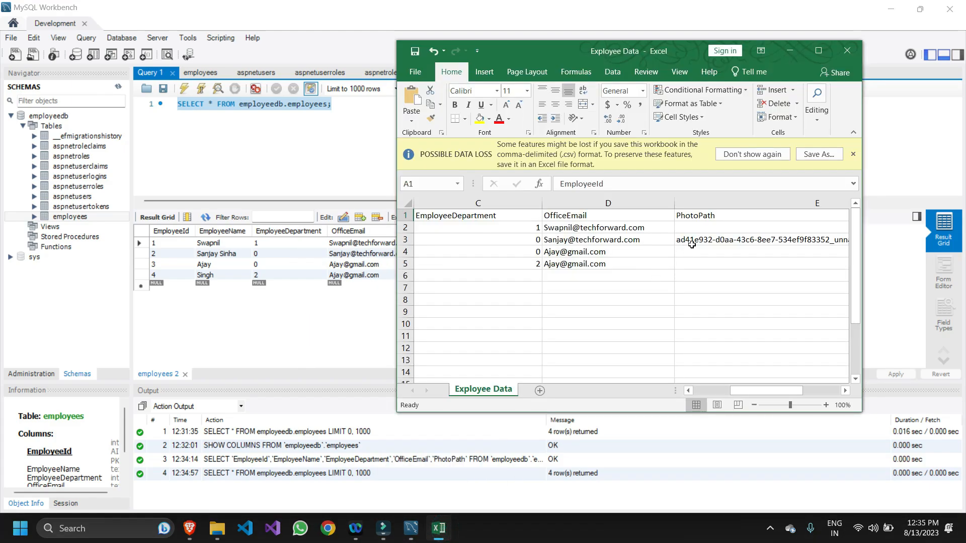
scroll(left, 3)
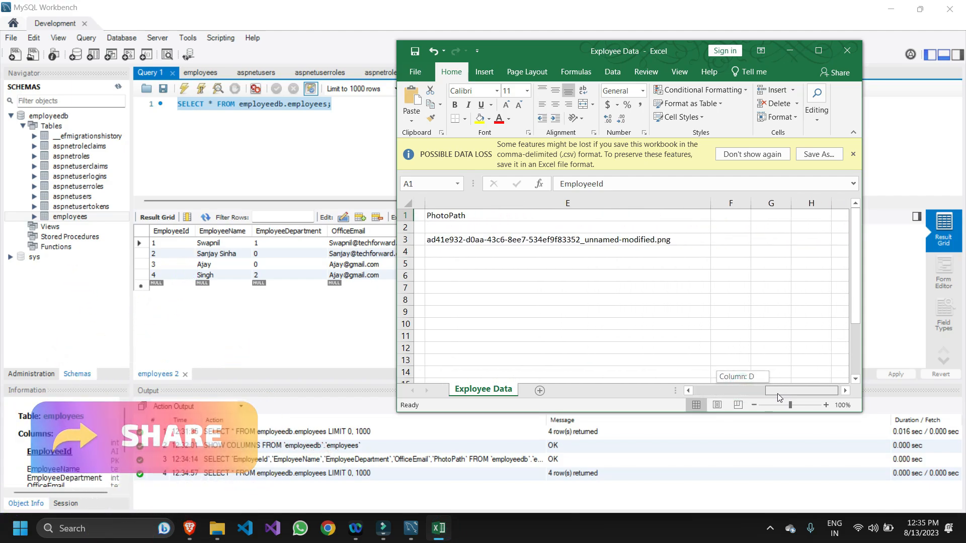
scroll(left, 3)
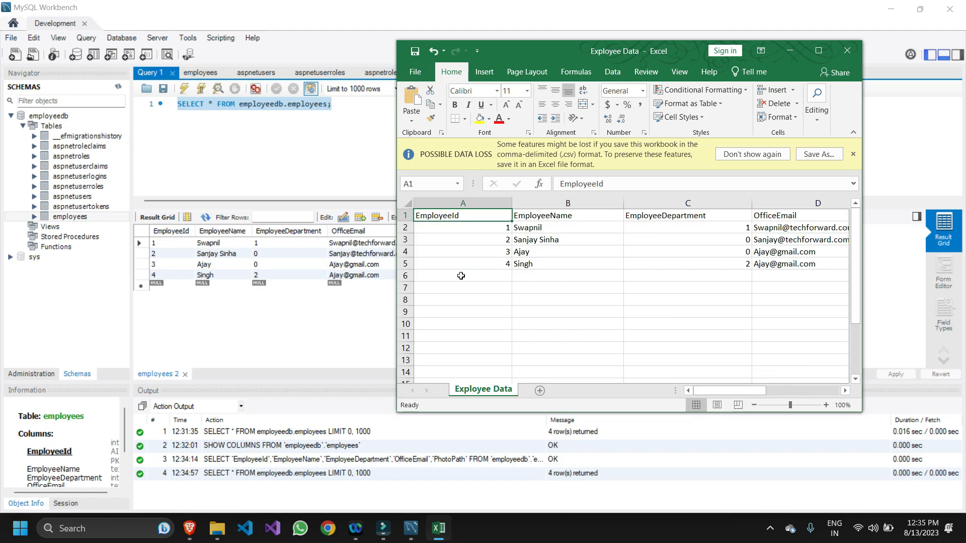
mouse_move(576, 279)
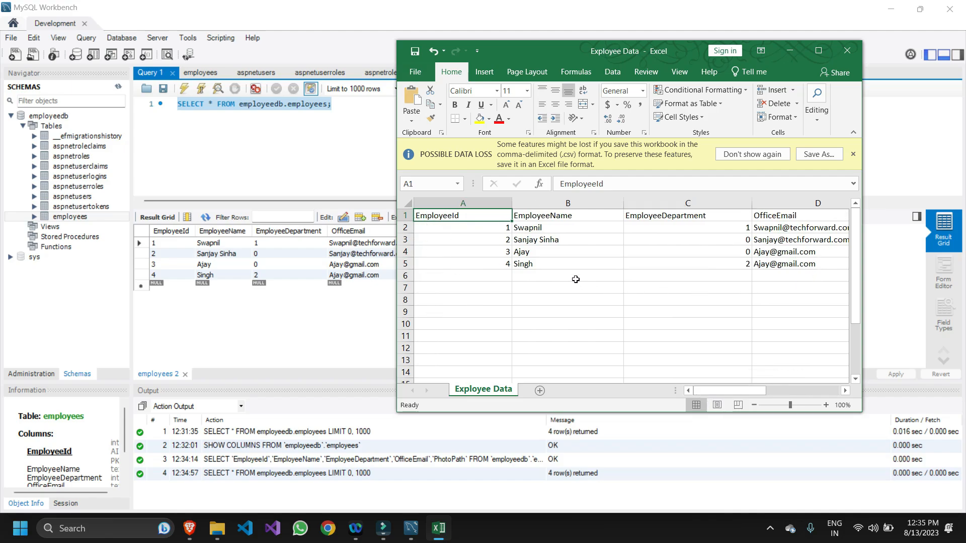
click(820, 50)
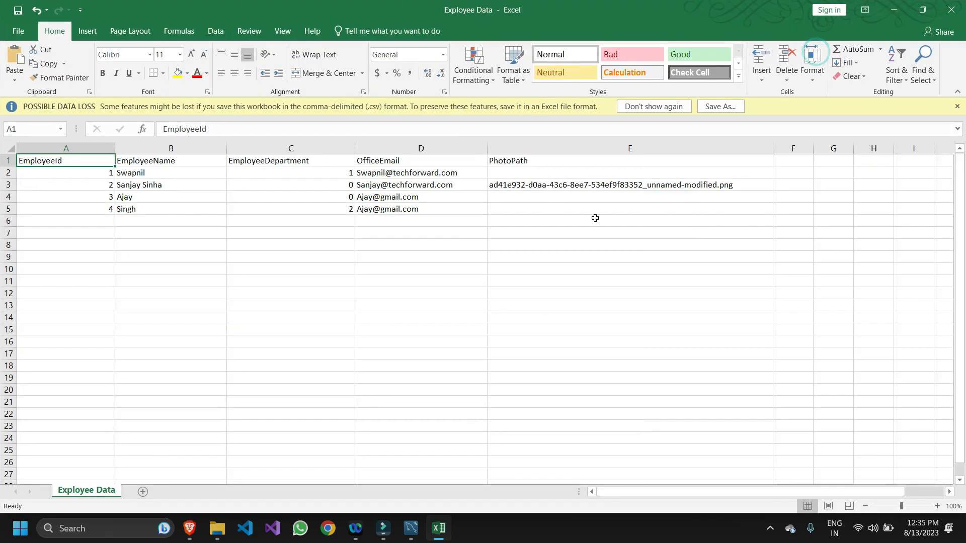